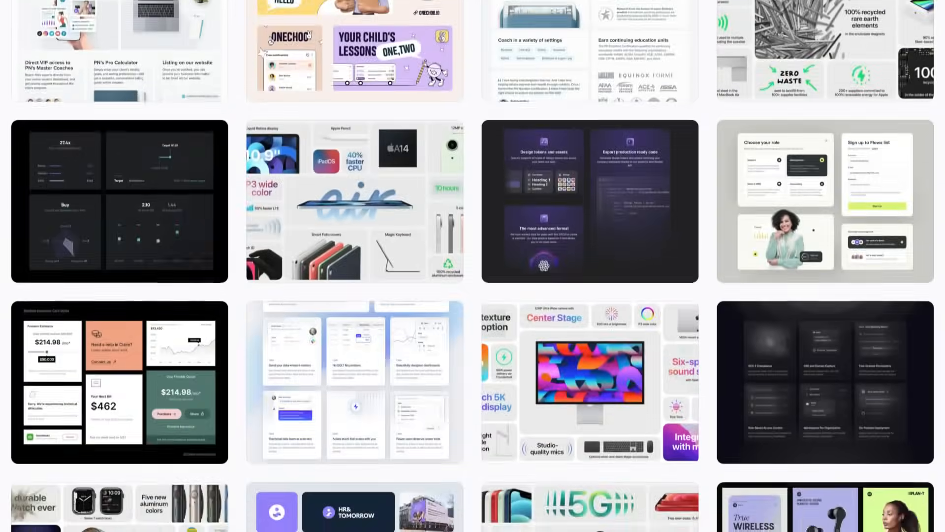
Browse the bentogrids.com Discover gallery and open the Features Bento Grid Design example
{"action": "scroll", "scroll_direction": "down", "scroll_amount": 3}
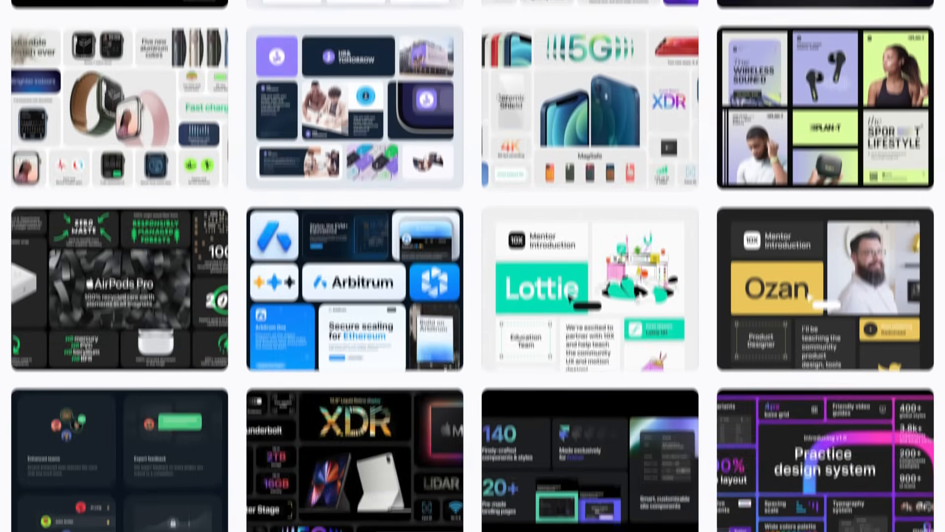
{"action": "scroll", "scroll_direction": "down", "scroll_amount": 3}
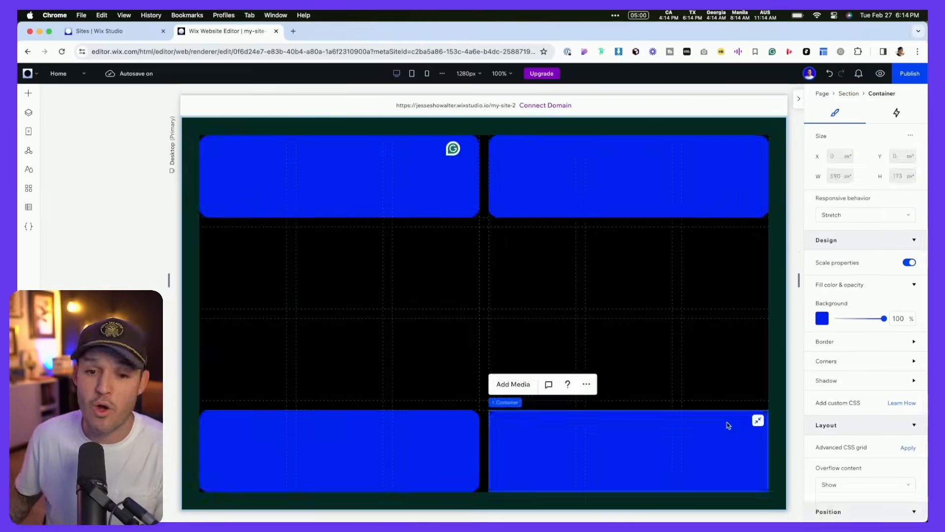
{"action": "left_click", "coordinate": [97, 31]}
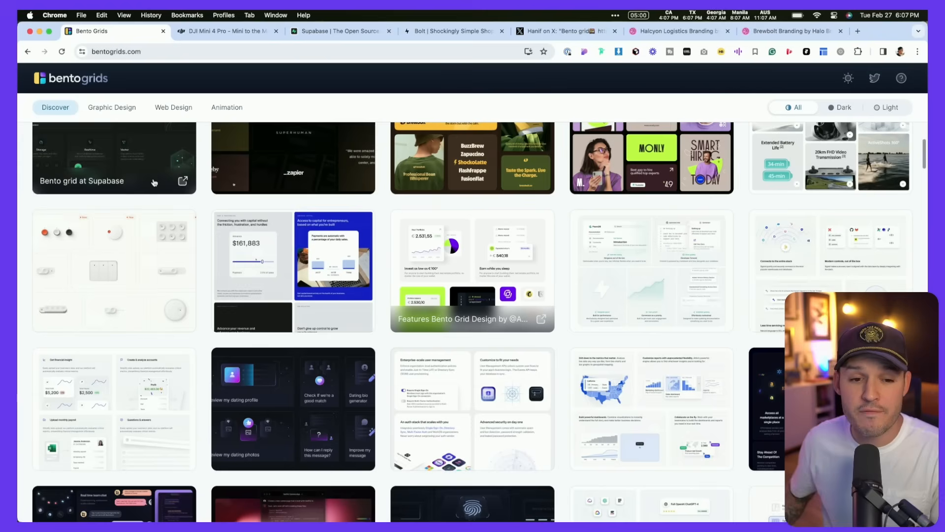
{"action": "mouse_move", "coordinate": [91, 72]}
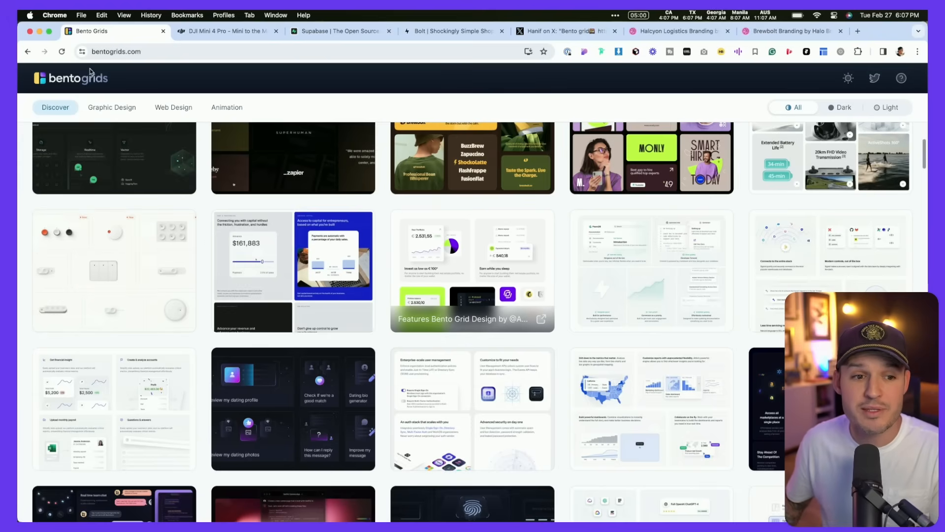
{"action": "scroll", "scroll_direction": "up", "scroll_amount": 3}
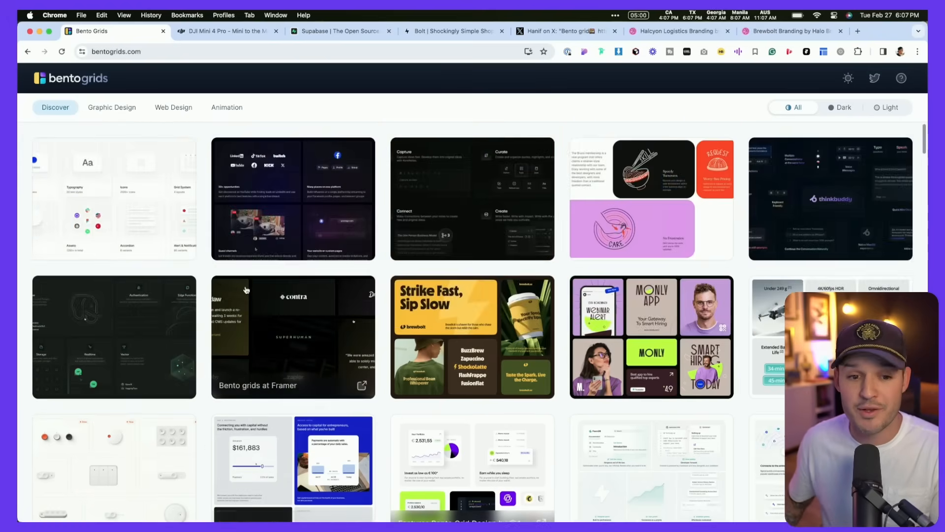
{"action": "scroll", "scroll_direction": "down", "scroll_amount": 3}
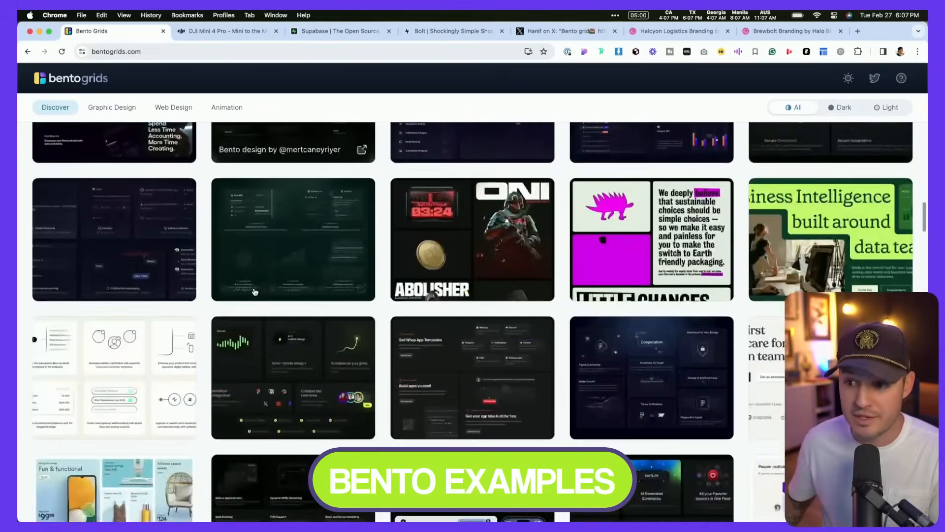
{"action": "scroll", "scroll_direction": "down", "scroll_amount": 3}
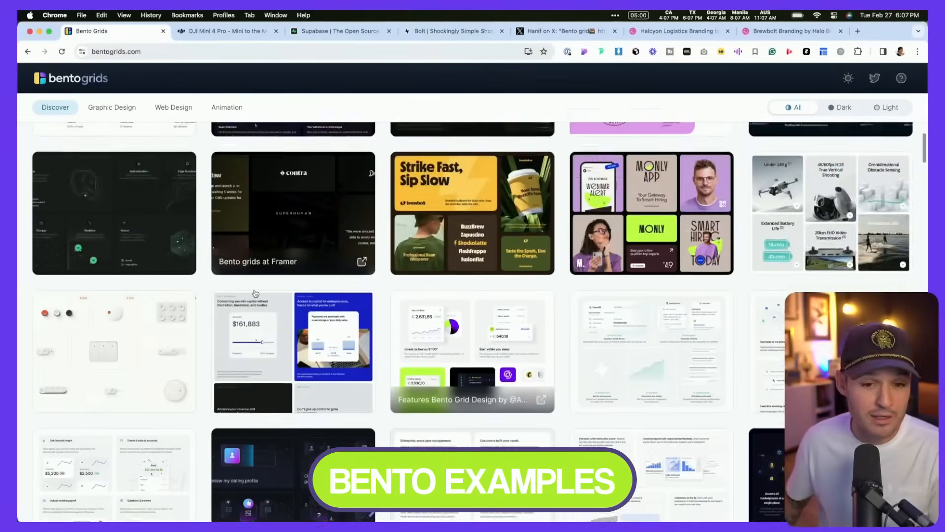
{"action": "scroll", "scroll_direction": "down", "scroll_amount": 3}
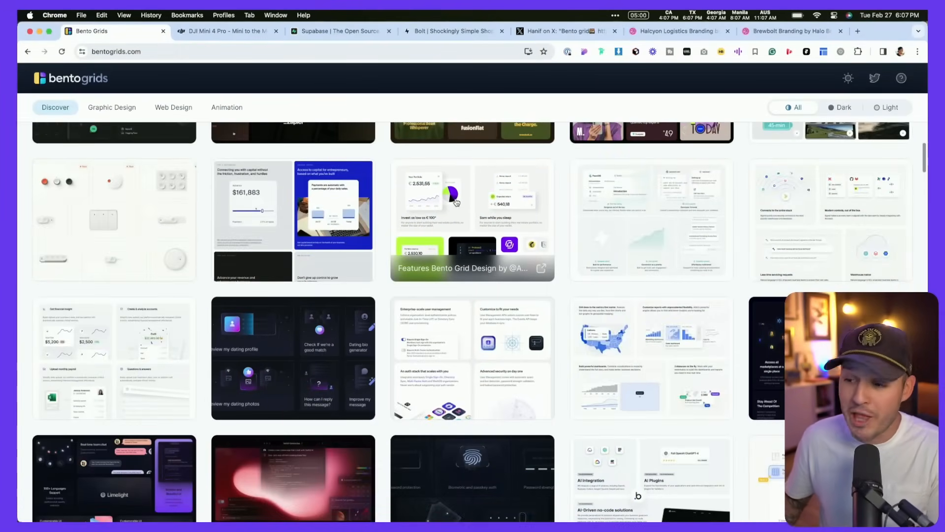
{"action": "left_click", "coordinate": [472, 220]}
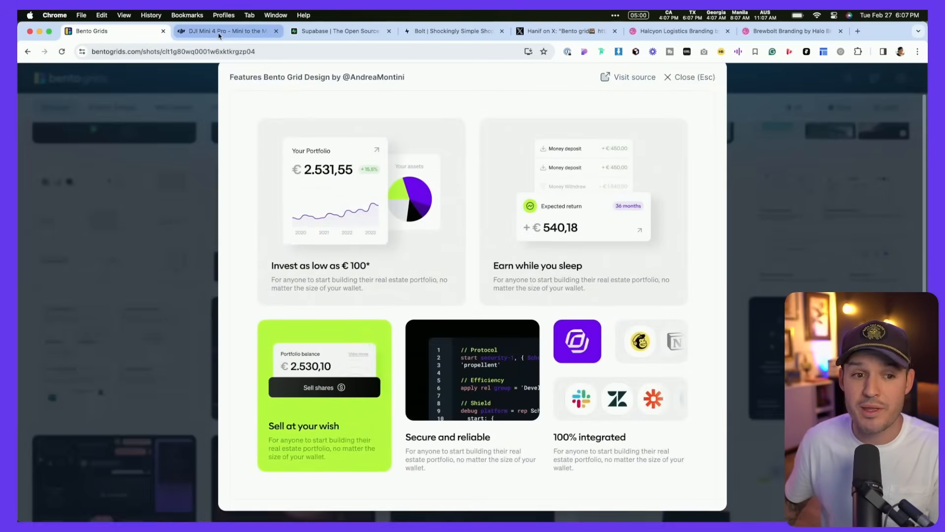
Tour the DJI Mini 4 Pro and Supabase bento pages, then move to the Figma smart-speaker layout
{"action": "left_click", "coordinate": [227, 30]}
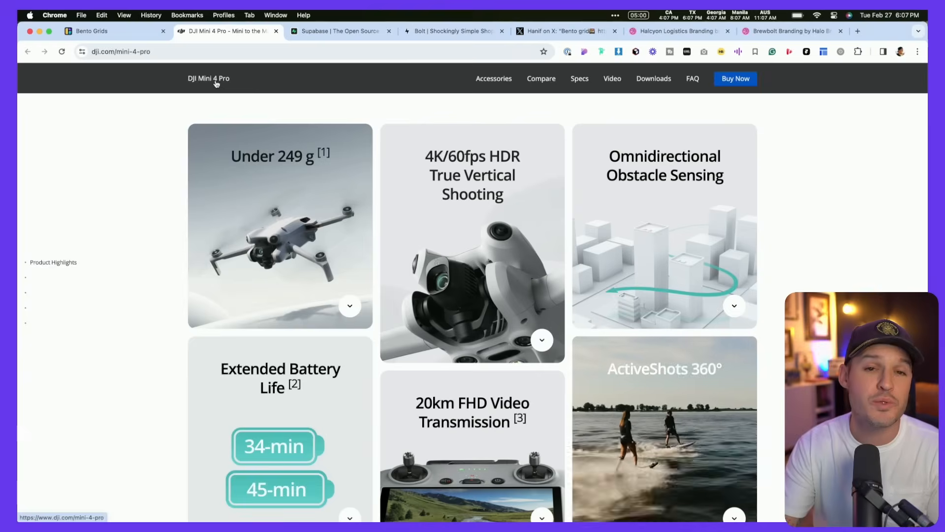
{"action": "left_click", "coordinate": [341, 30]}
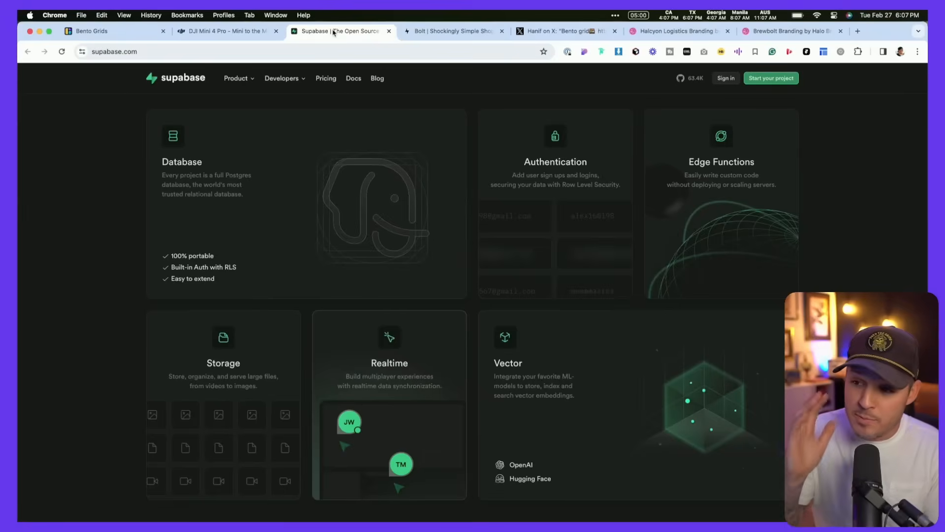
{"action": "mouse_move", "coordinate": [694, 175]}
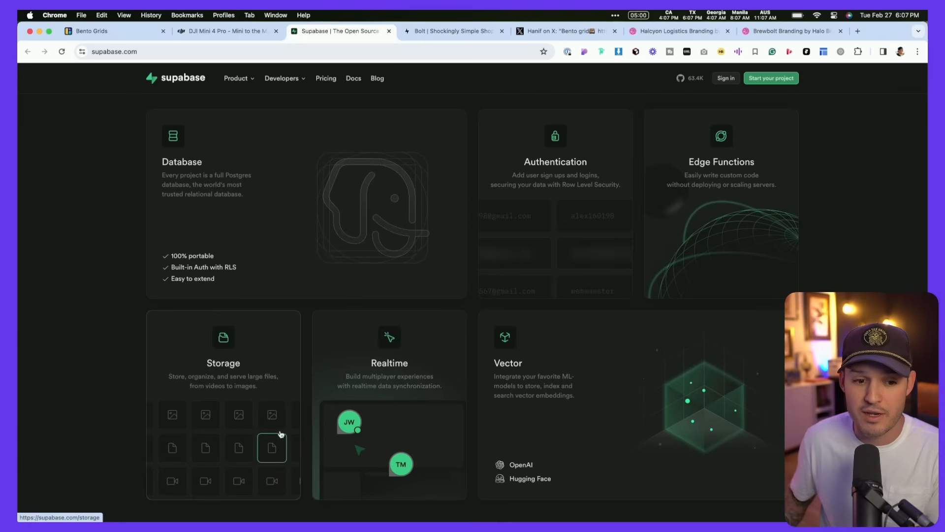
{"action": "left_click", "coordinate": [452, 31]}
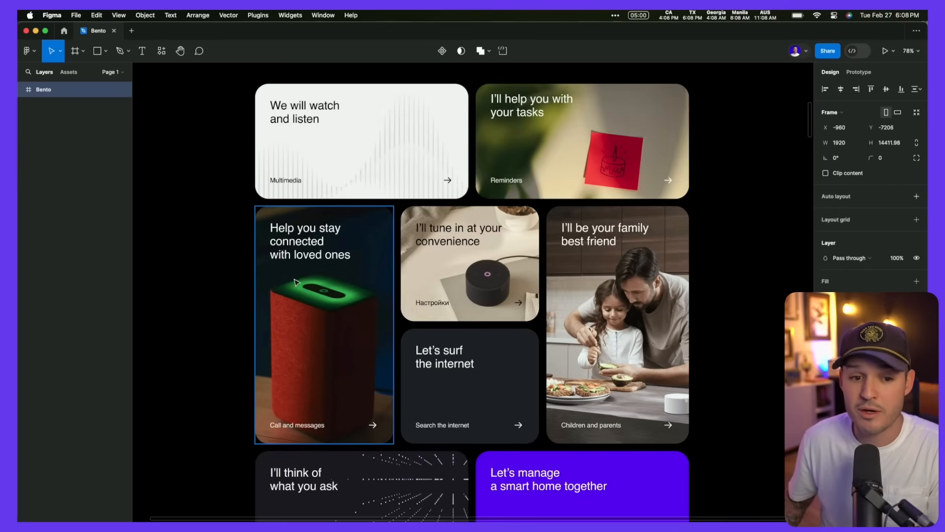
{"action": "left_click", "coordinate": [616, 324]}
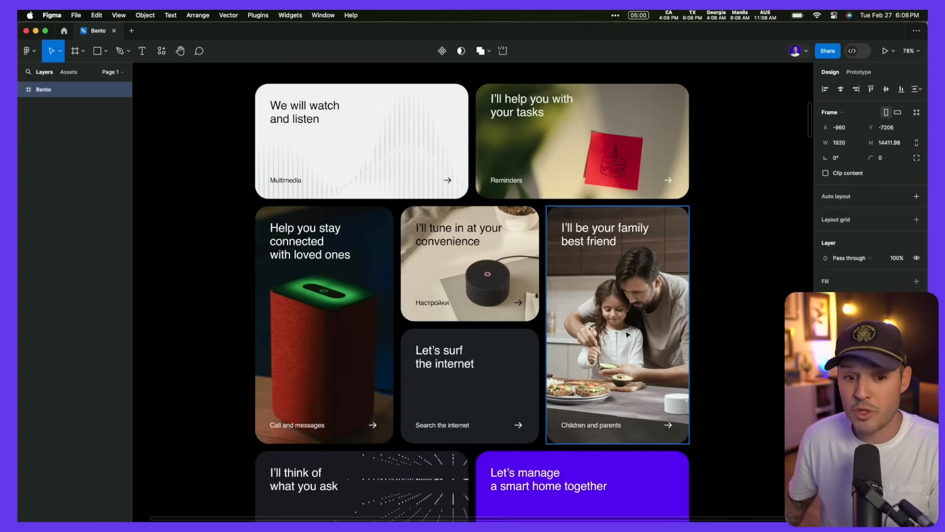
{"action": "left_click", "coordinate": [469, 264]}
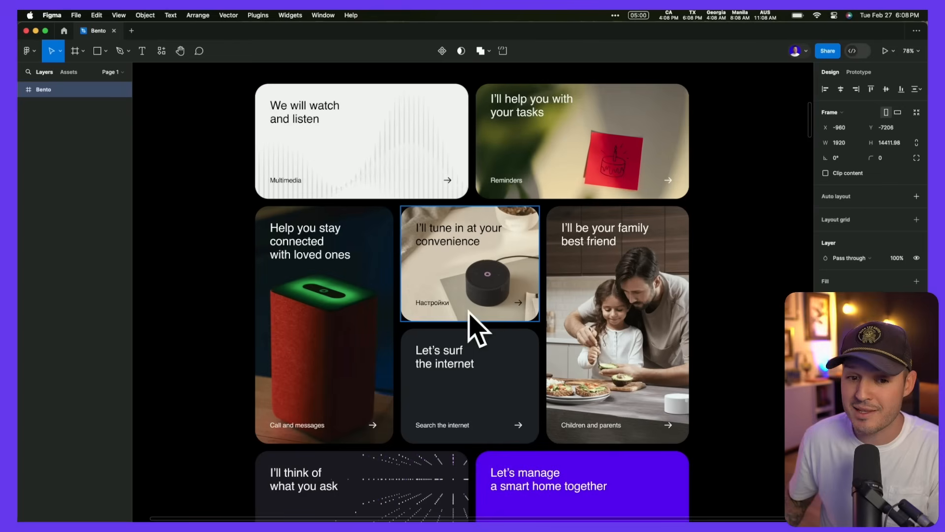
{"action": "mouse_move", "coordinate": [476, 243]}
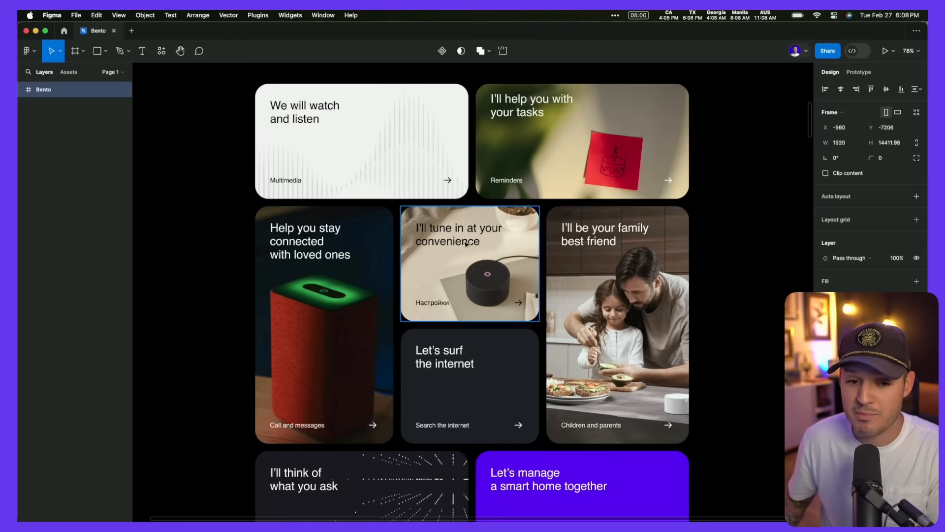
{"action": "scroll", "scroll_direction": "down", "scroll_amount": 3}
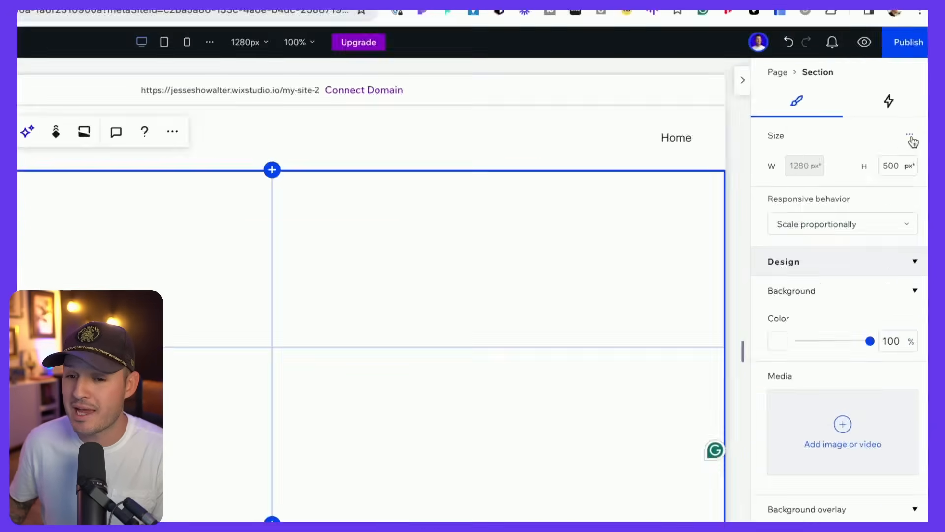
Enable advanced sizing on the section and set its height unit to Auto
{"action": "left_click", "coordinate": [909, 135]}
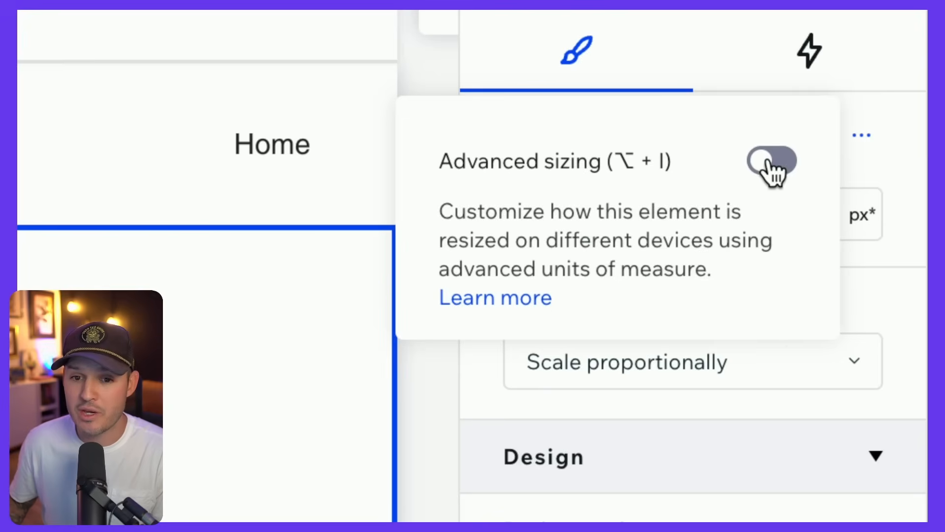
{"action": "left_click", "coordinate": [772, 163]}
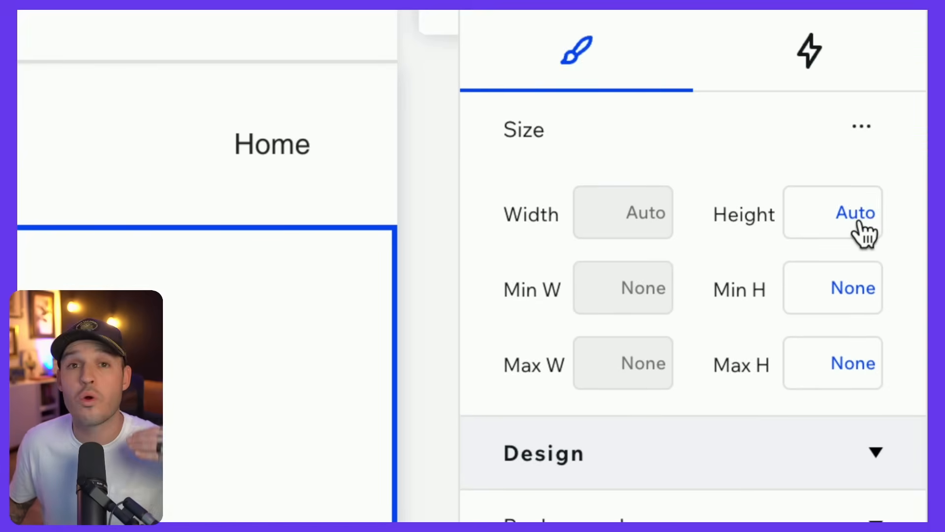
{"action": "left_click", "coordinate": [855, 213]}
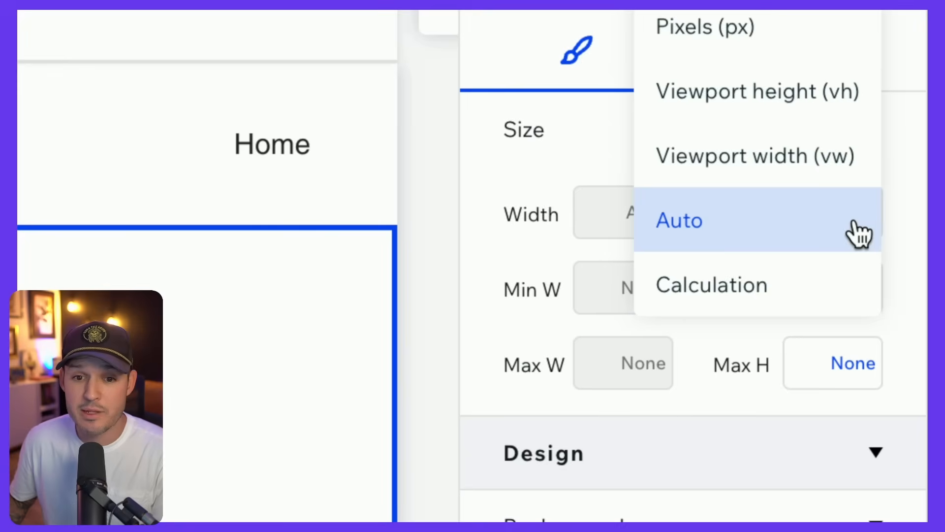
{"action": "left_click", "coordinate": [759, 90]}
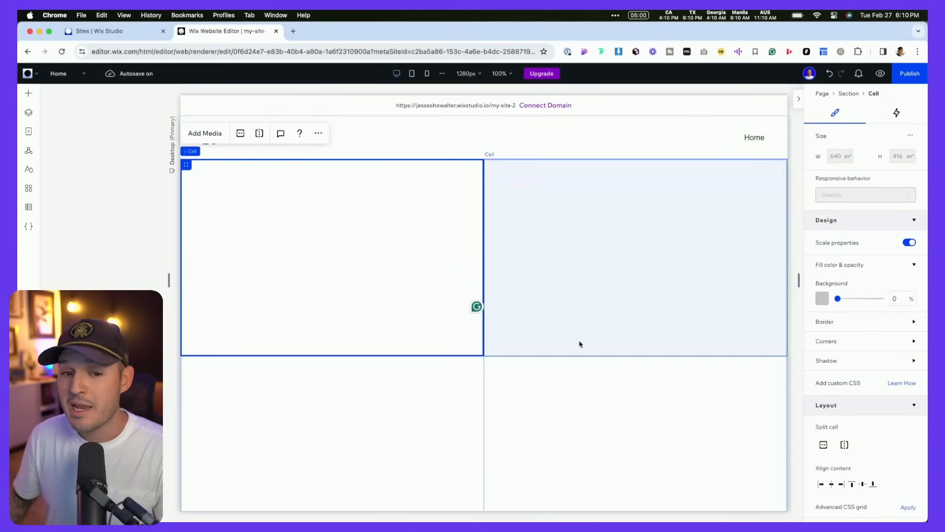
{"action": "left_click", "coordinate": [666, 412]}
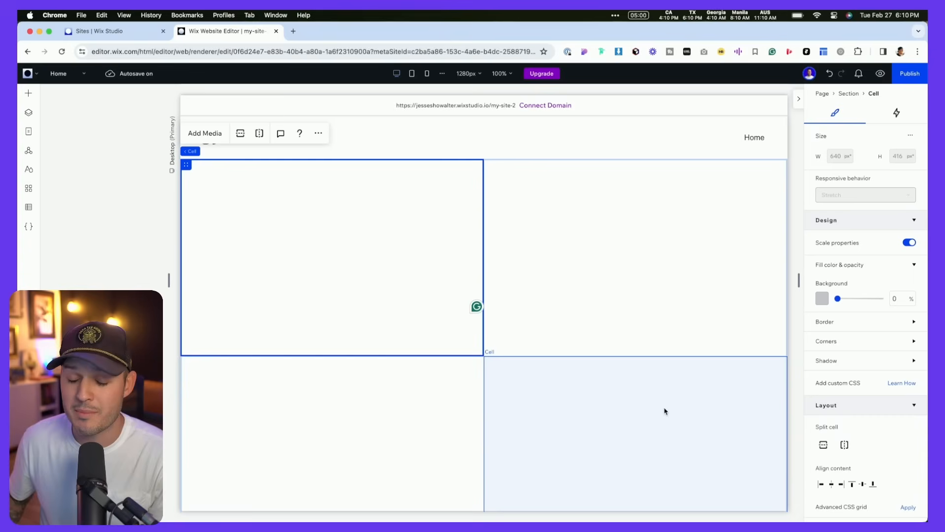
{"action": "mouse_move", "coordinate": [666, 391]}
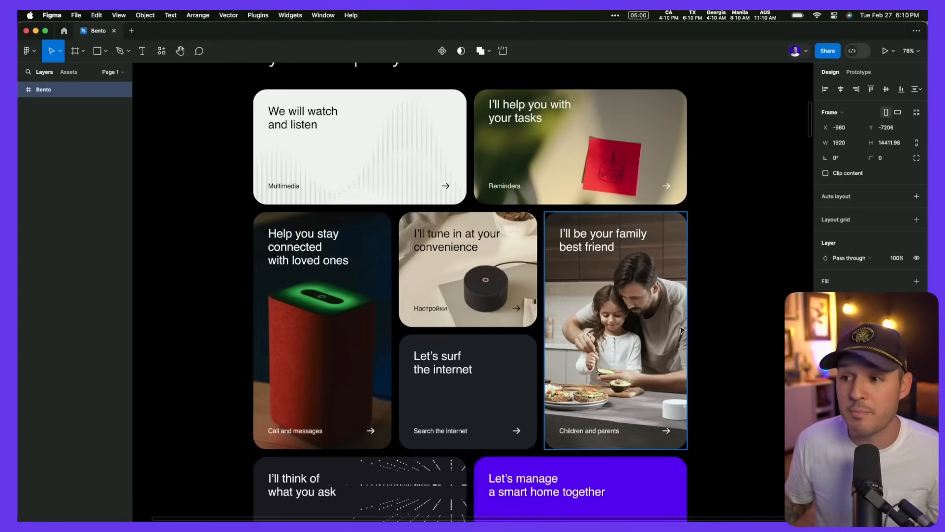
{"action": "left_click", "coordinate": [358, 147]}
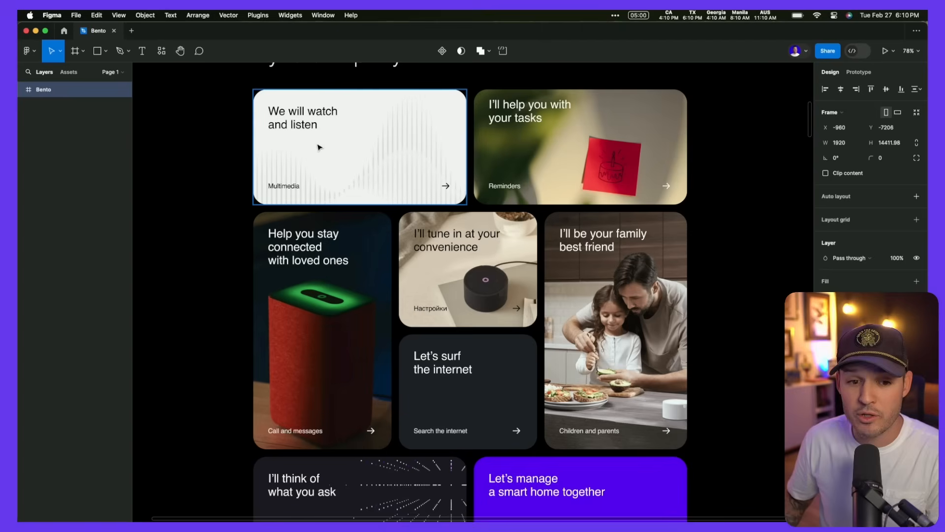
{"action": "mouse_move", "coordinate": [411, 154]}
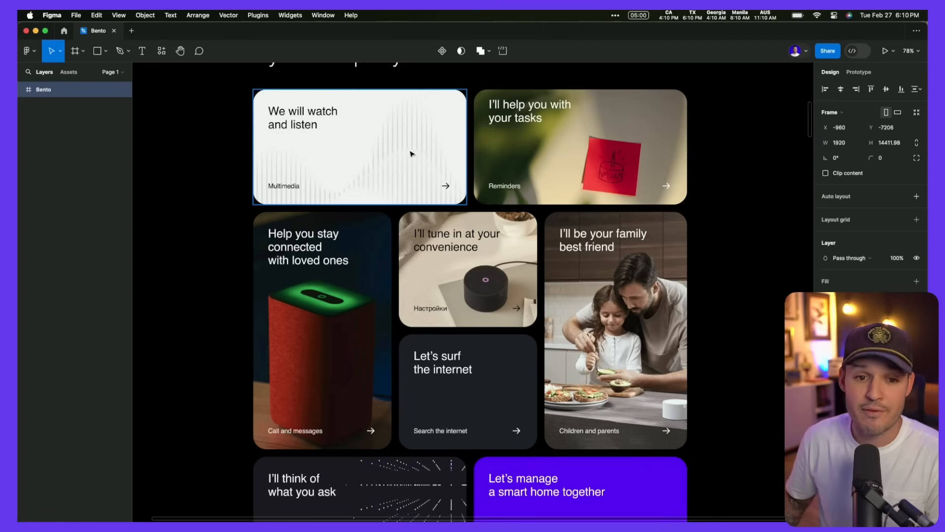
{"action": "left_click", "coordinate": [467, 269]}
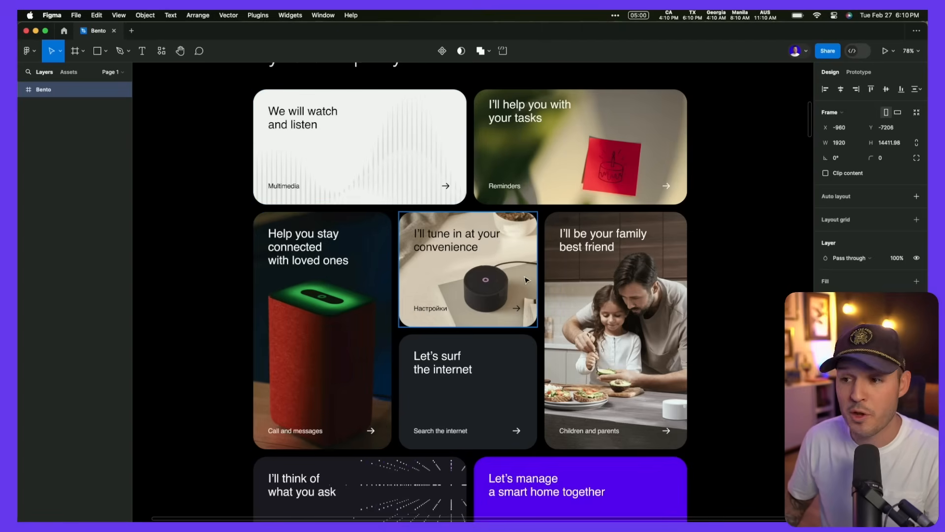
{"action": "mouse_move", "coordinate": [494, 273]}
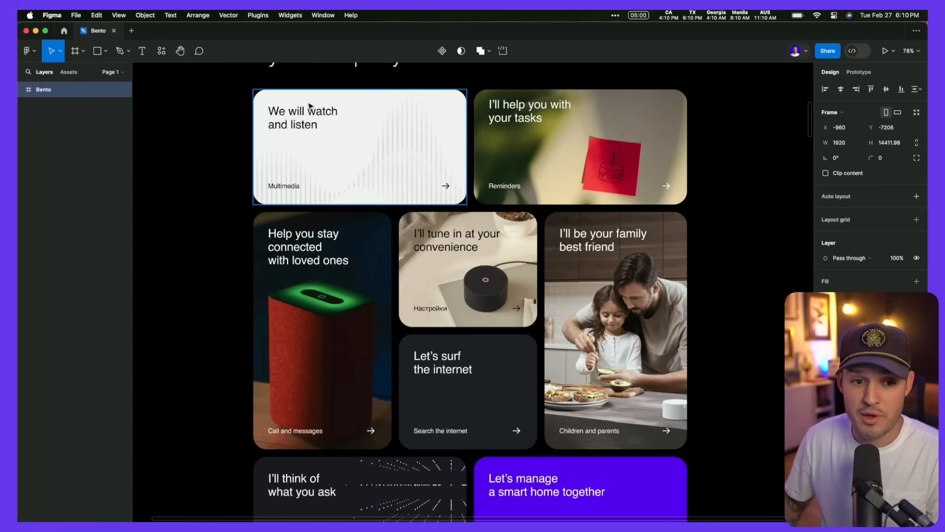
{"action": "mouse_move", "coordinate": [398, 99]}
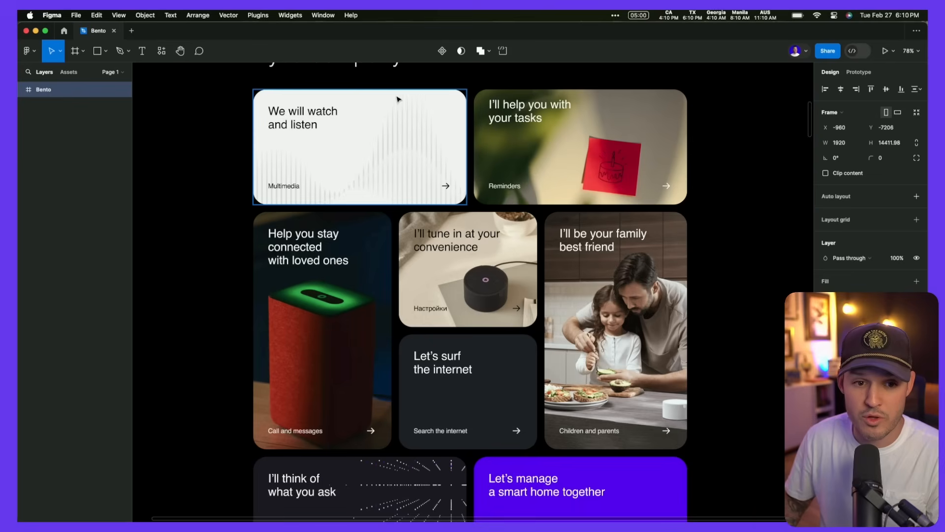
{"action": "left_click", "coordinate": [600, 160]}
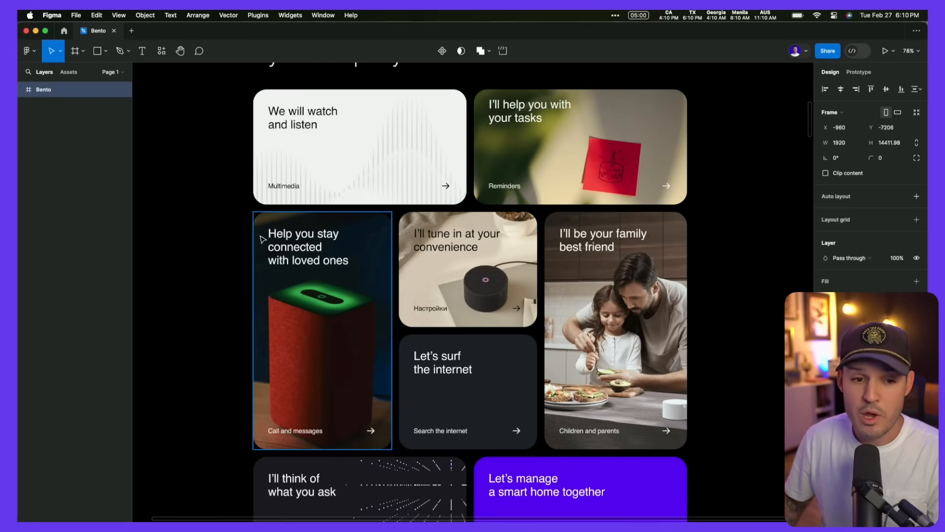
{"action": "left_click", "coordinate": [467, 269]}
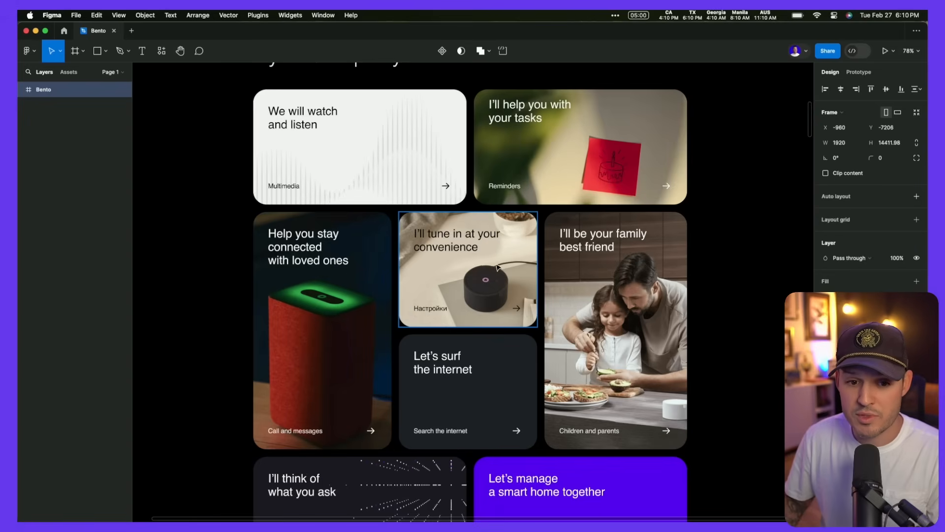
{"action": "scroll", "scroll_direction": "down", "scroll_amount": 3}
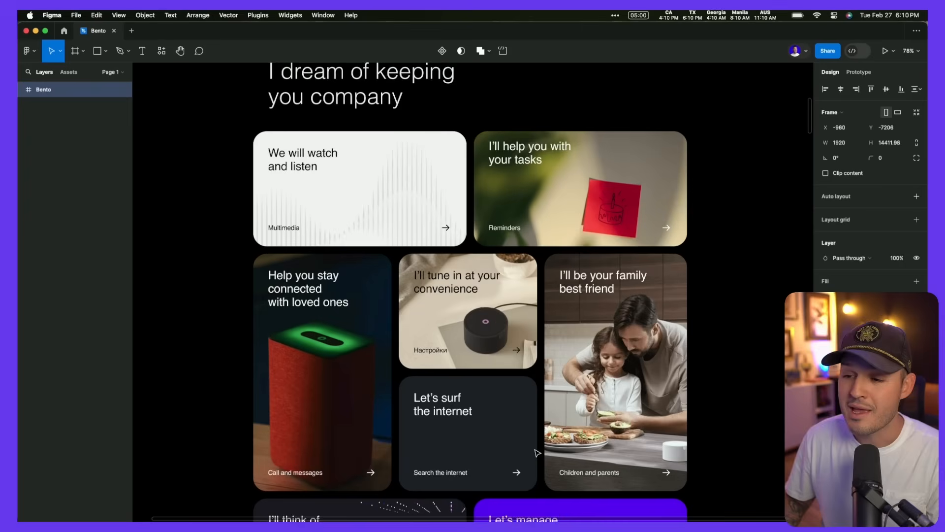
{"action": "scroll", "scroll_direction": "down", "scroll_amount": 3}
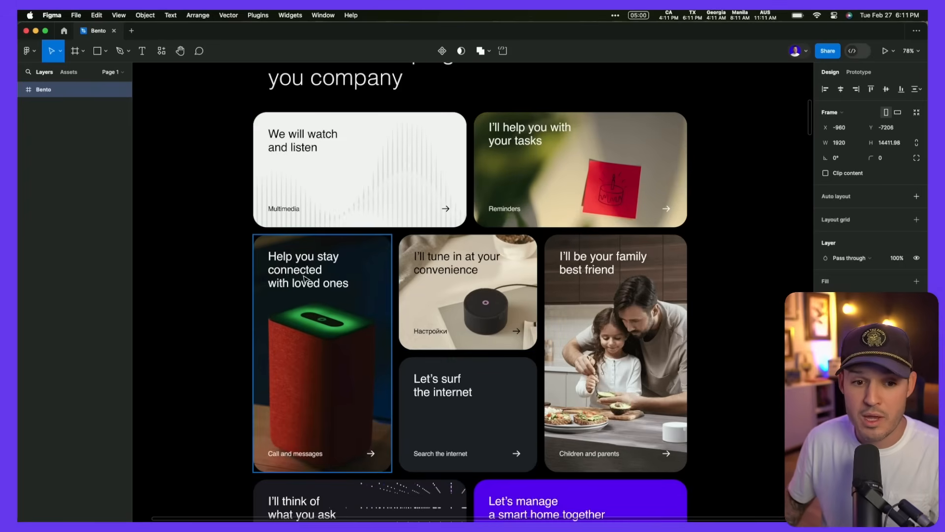
{"action": "mouse_move", "coordinate": [307, 435]}
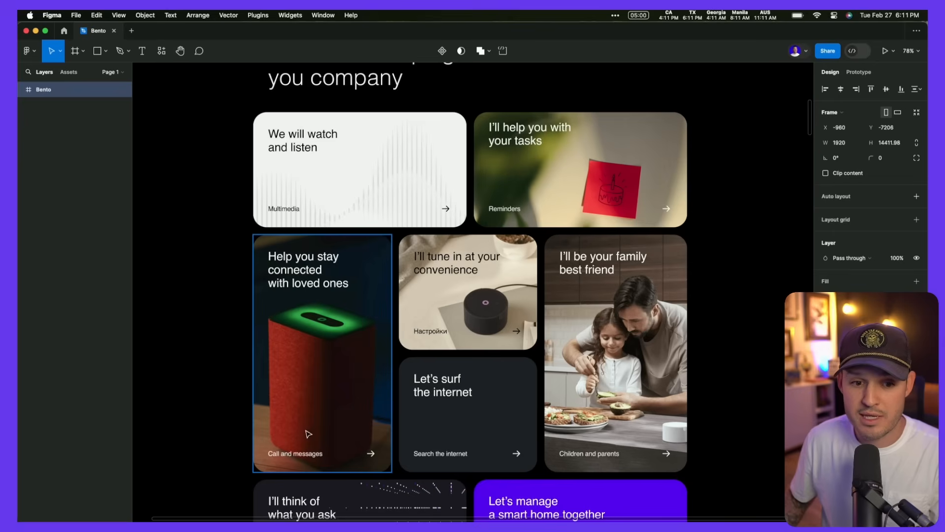
{"action": "scroll", "scroll_direction": "down", "scroll_amount": 3}
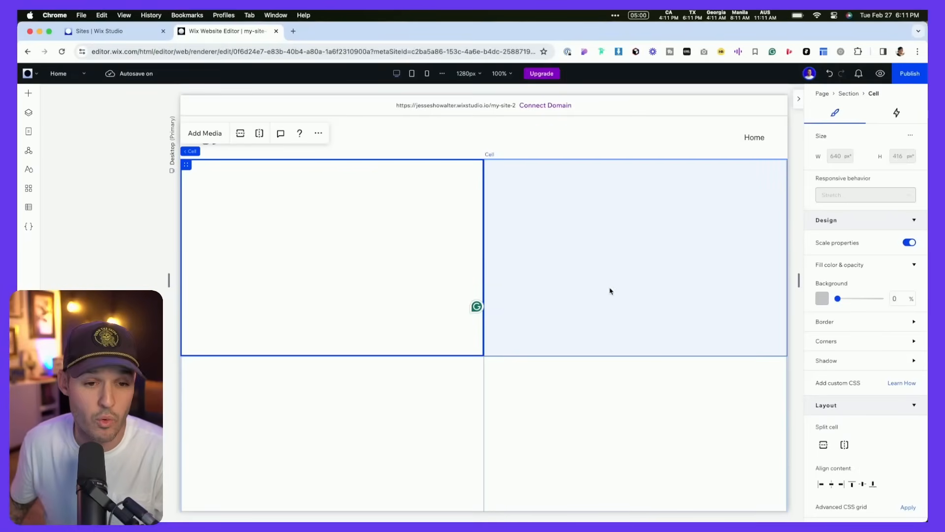
{"action": "mouse_move", "coordinate": [618, 262]}
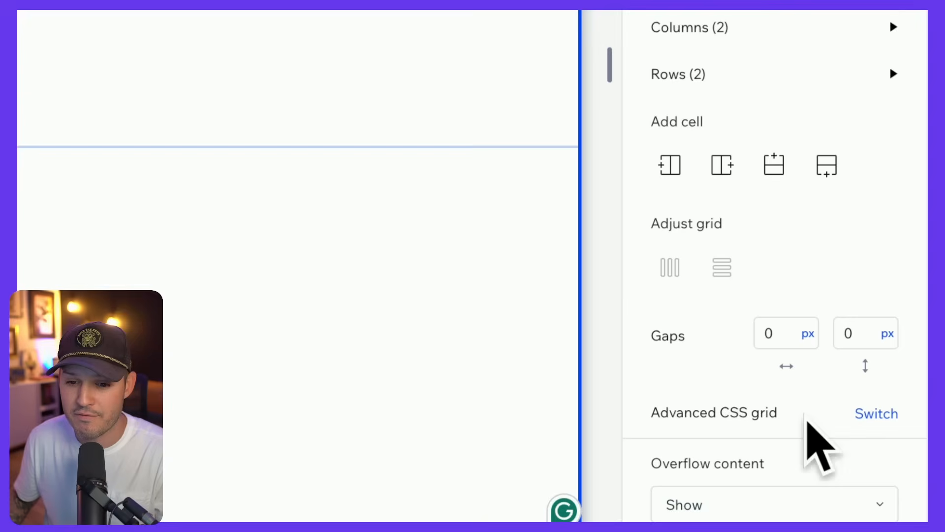
Switch the section to an advanced CSS grid and add columns up to 6
{"action": "left_click", "coordinate": [876, 414]}
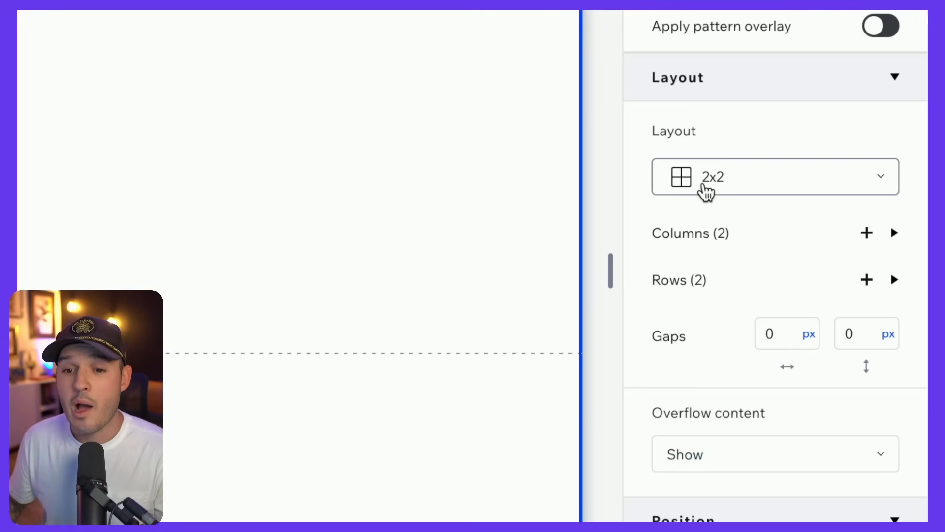
{"action": "left_click", "coordinate": [894, 234]}
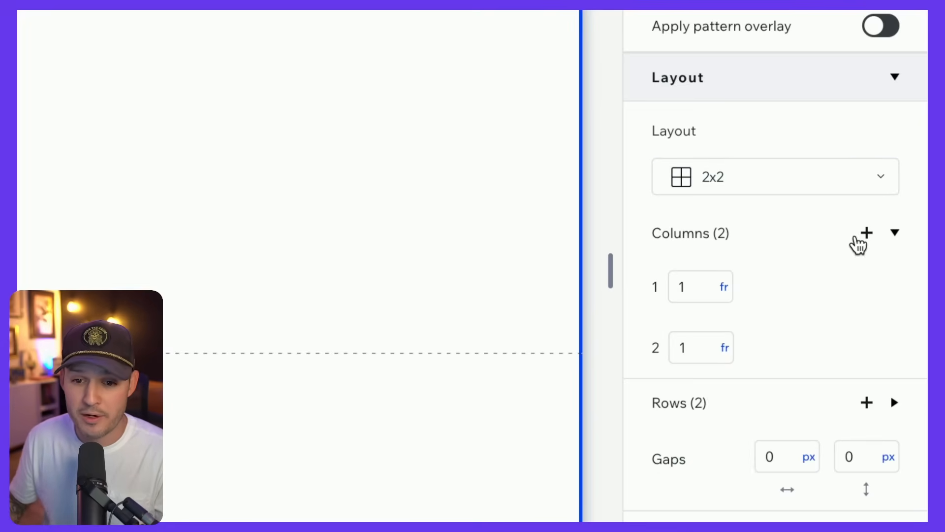
{"action": "left_click", "coordinate": [867, 233]}
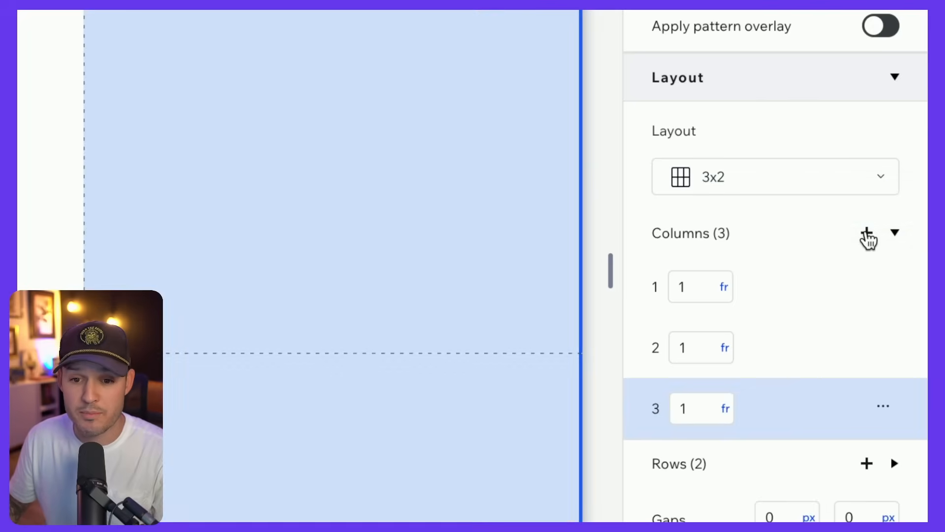
{"action": "left_click", "coordinate": [867, 235]}
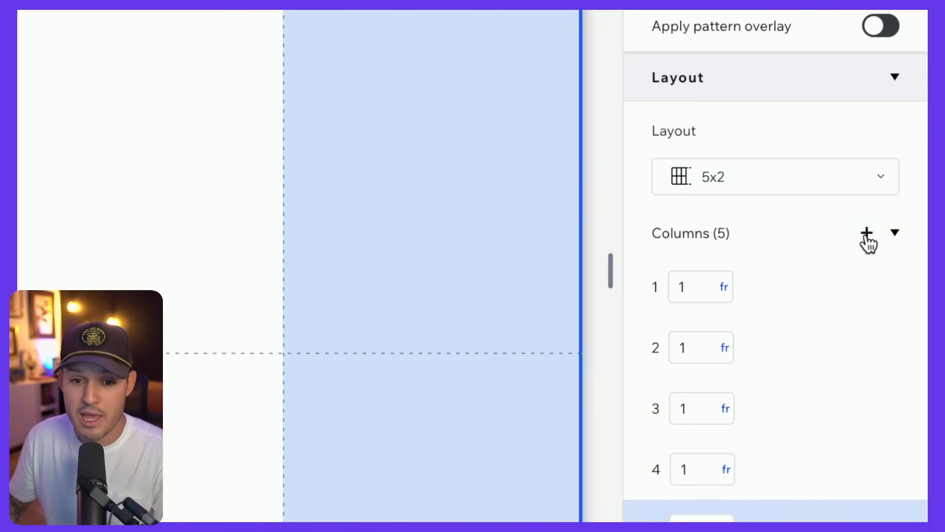
{"action": "left_click", "coordinate": [867, 234]}
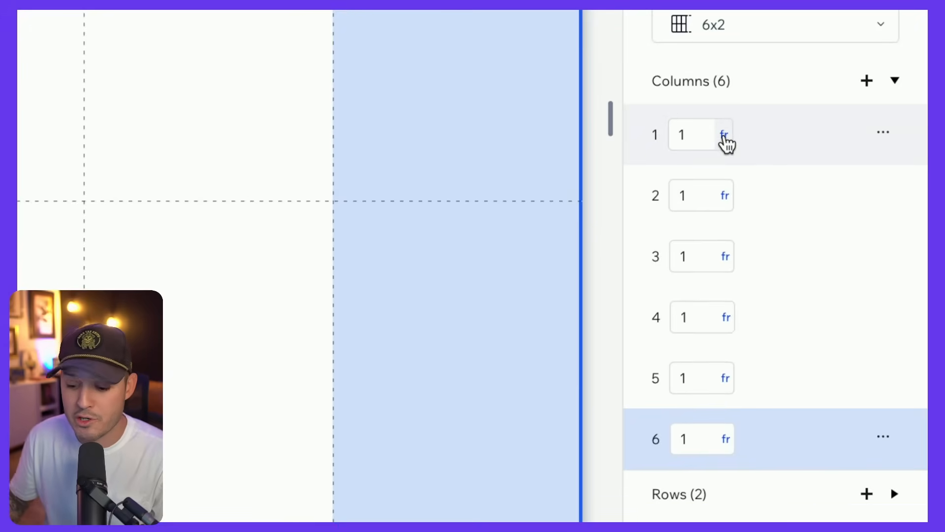
{"action": "scroll", "scroll_direction": "down", "scroll_amount": 3}
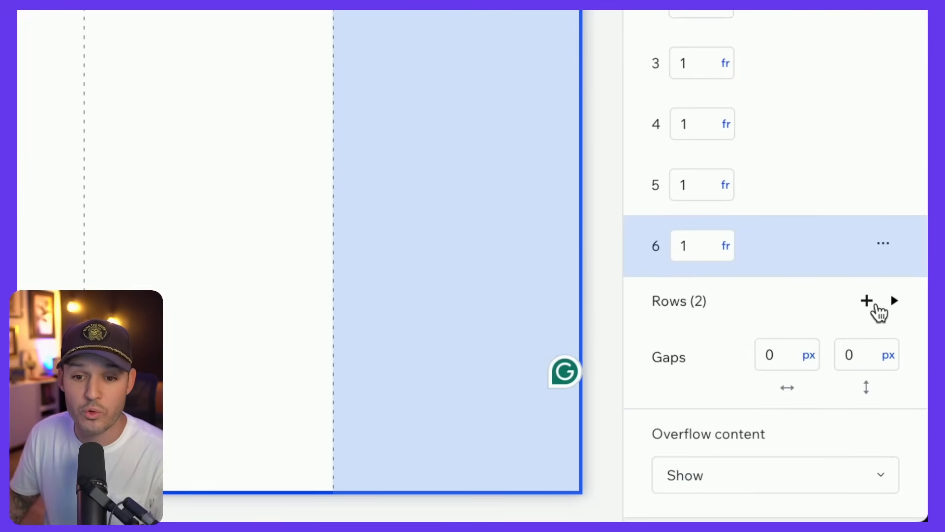
Expand the rows to 4 and size each row track as 1fr
{"action": "left_click", "coordinate": [895, 301]}
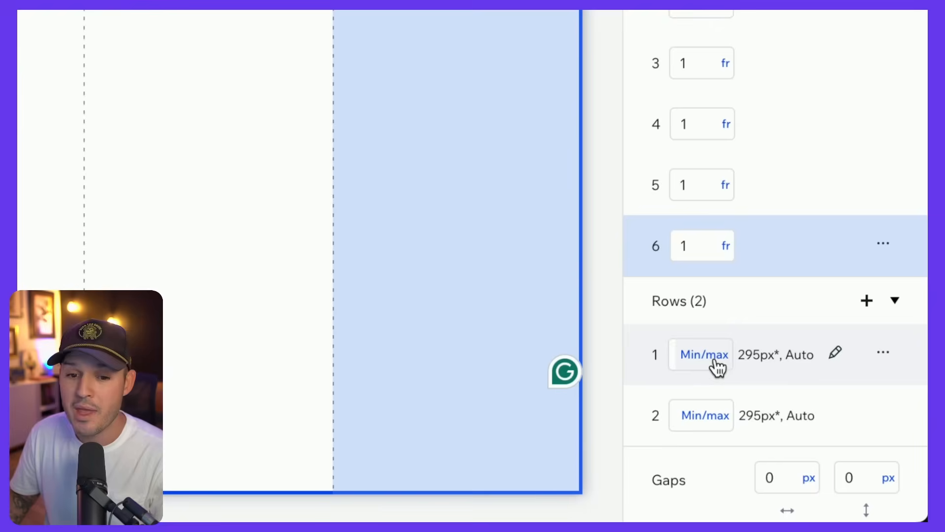
{"action": "left_click", "coordinate": [703, 353]}
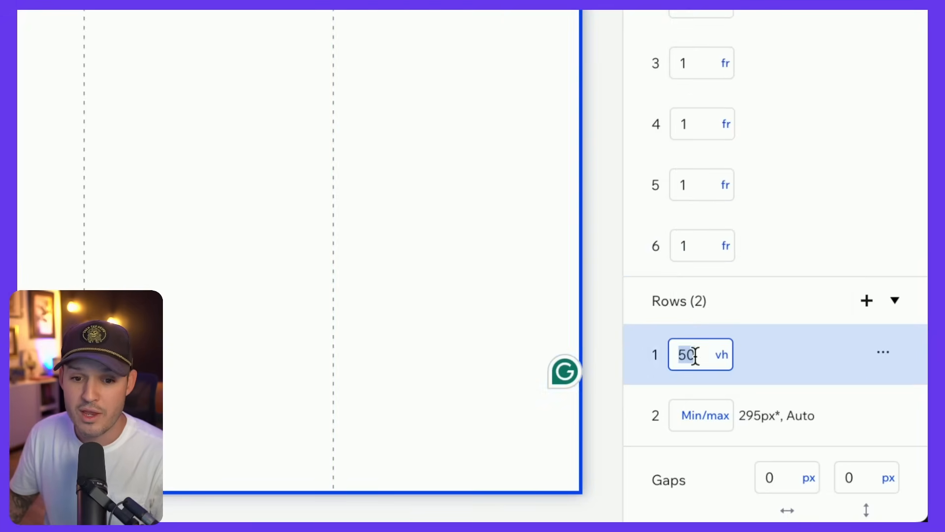
{"action": "left_click", "coordinate": [722, 354]}
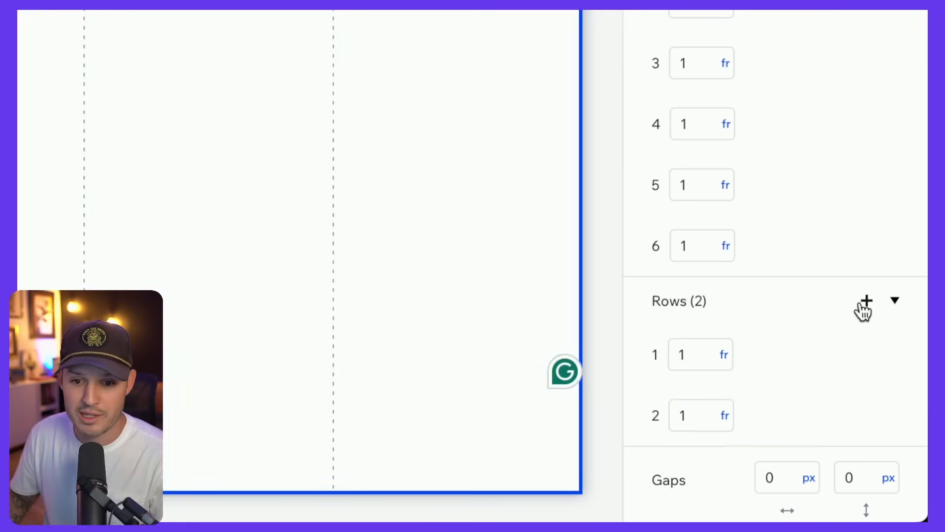
{"action": "left_click", "coordinate": [867, 300]}
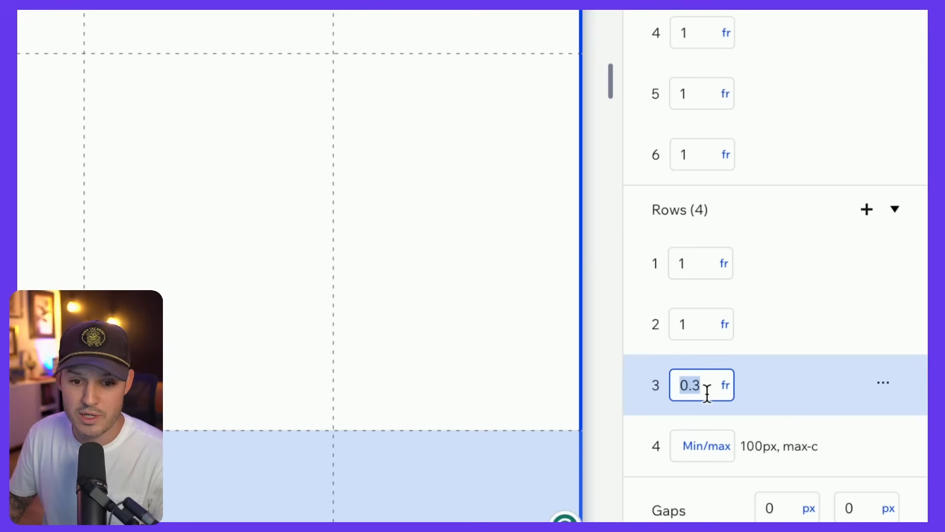
{"action": "left_click", "coordinate": [702, 445]}
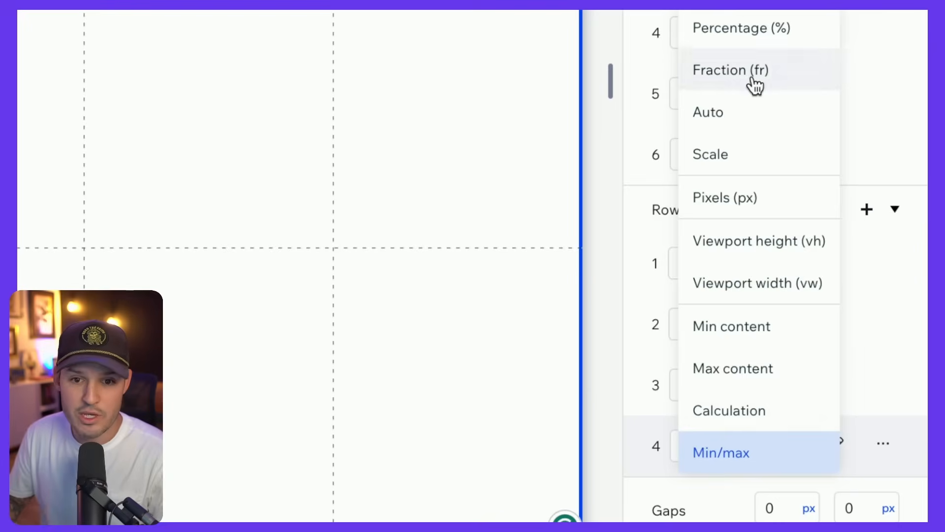
{"action": "left_click", "coordinate": [732, 70]}
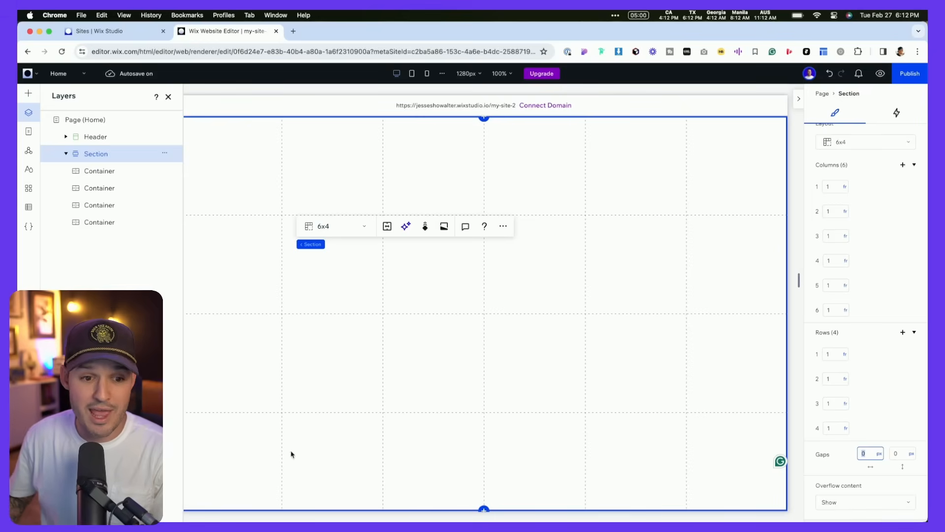
{"action": "mouse_move", "coordinate": [554, 167]}
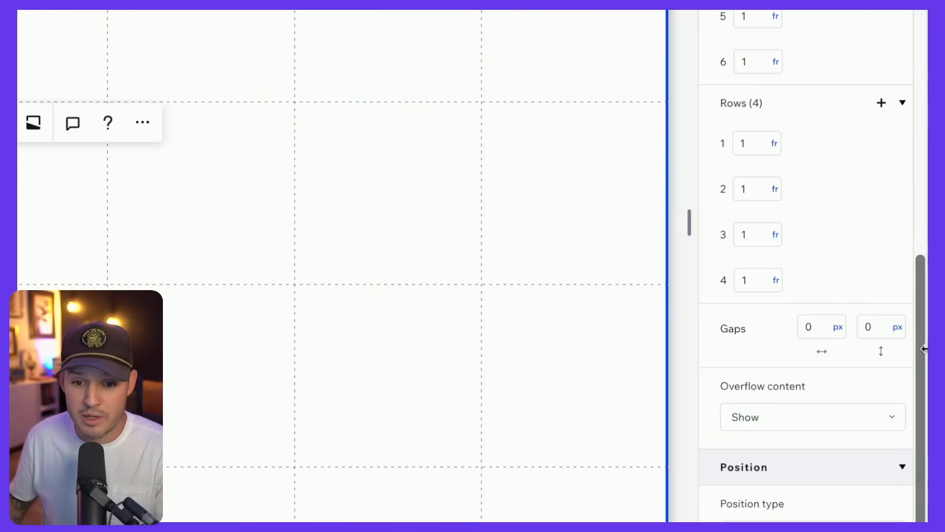
Set the grid's horizontal and vertical gaps to 20 px
{"action": "left_click", "coordinate": [822, 326]}
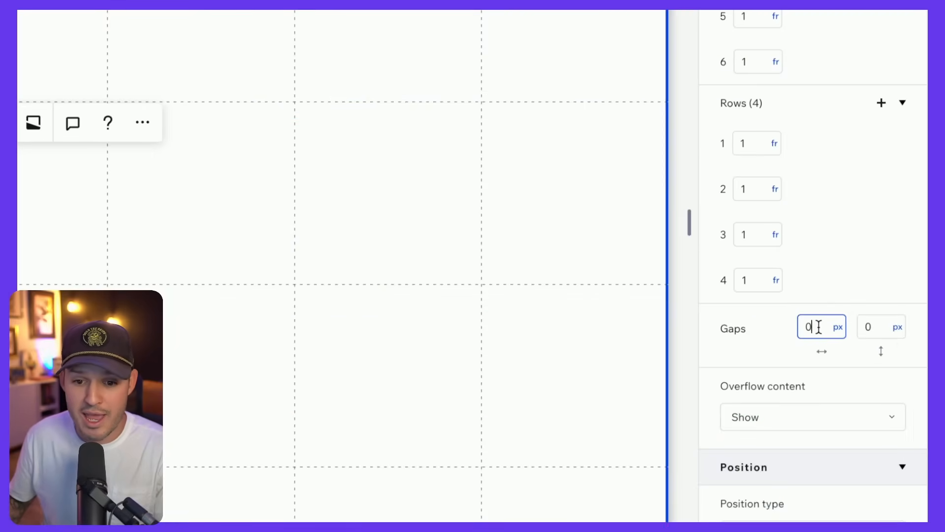
{"action": "type", "text": "20"}
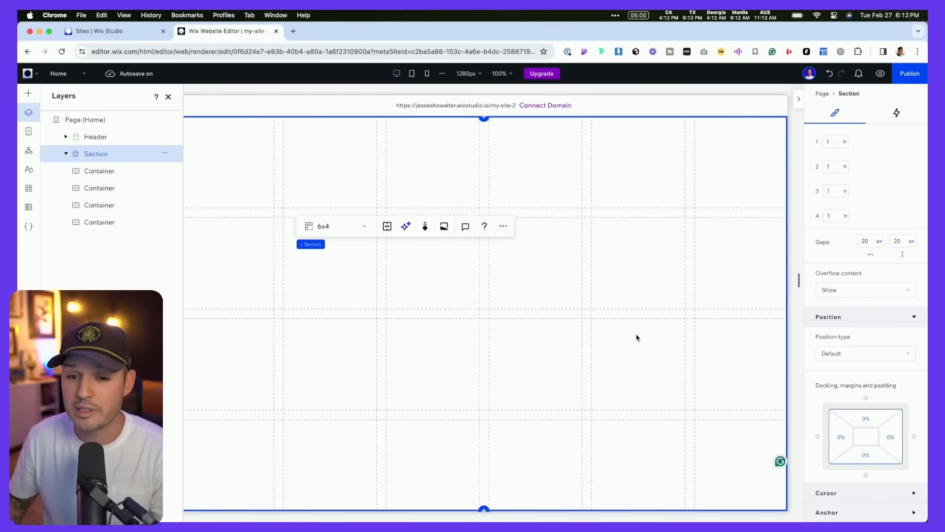
{"action": "mouse_move", "coordinate": [726, 366]}
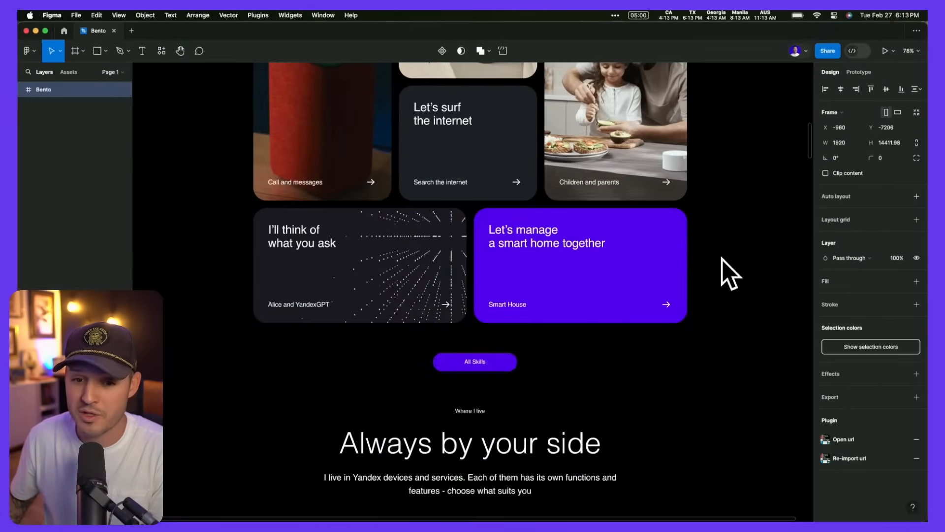
{"action": "mouse_move", "coordinate": [713, 232]}
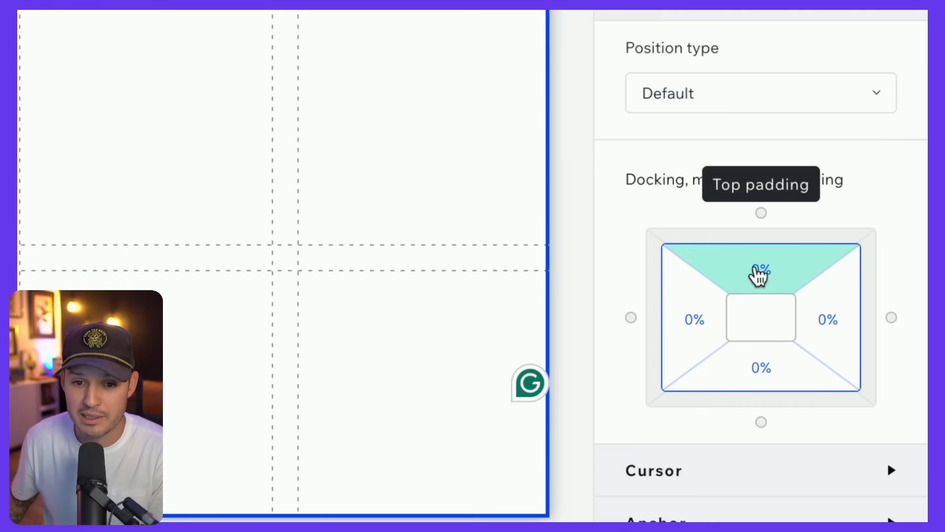
Apply 40 px padding on all sides and a black section background
{"action": "left_click", "coordinate": [761, 269]}
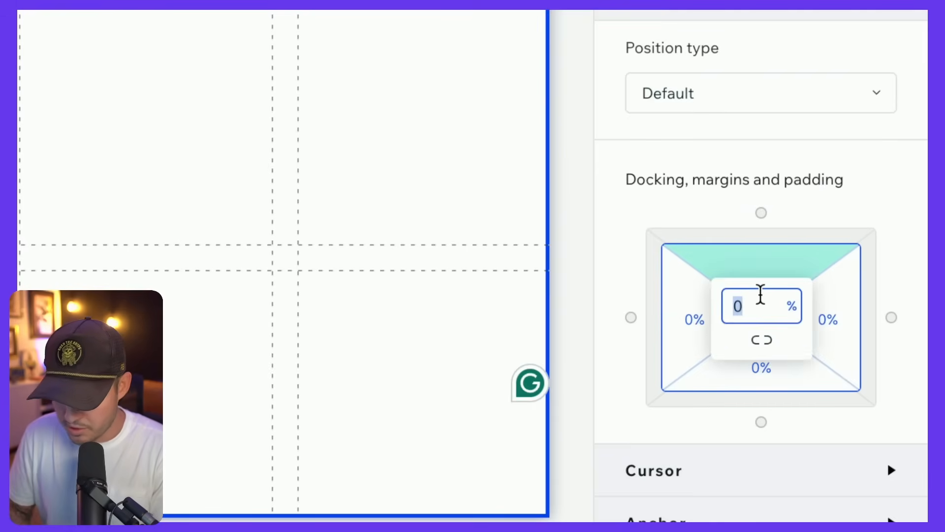
{"action": "type", "text": "40"}
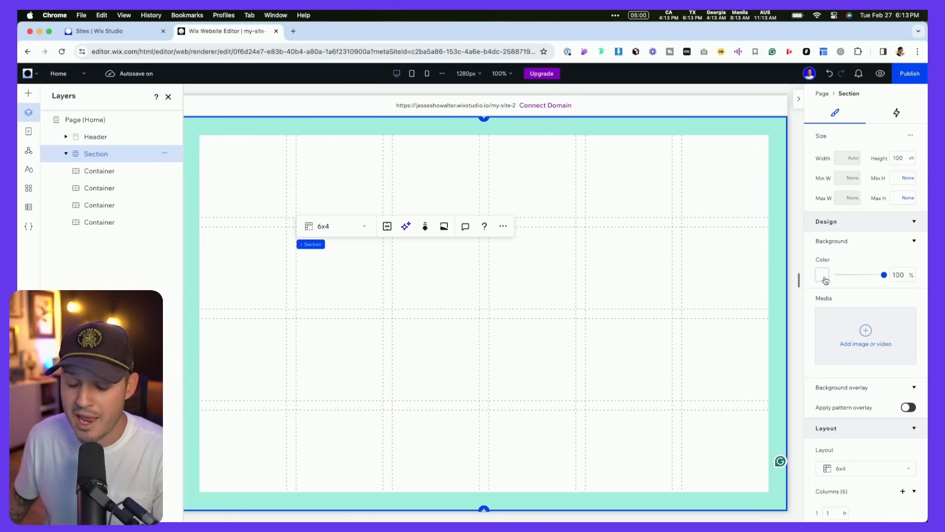
{"action": "left_click_drag", "start_coordinate": [884, 274], "coordinate": [837, 275]}
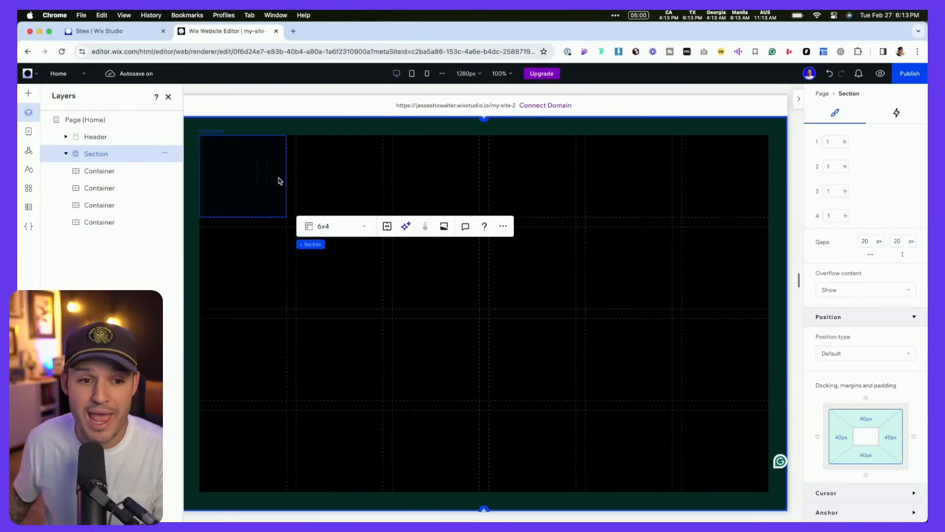
{"action": "left_click", "coordinate": [243, 175]}
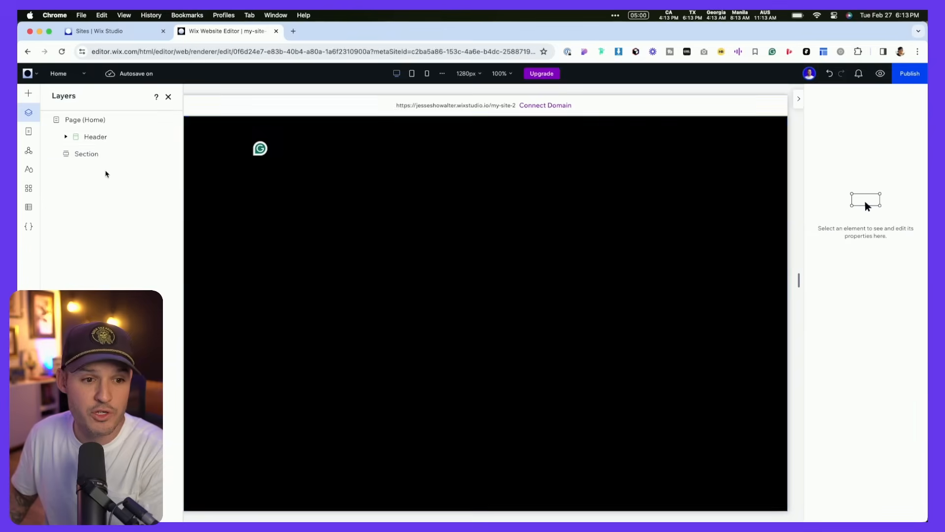
{"action": "left_click", "coordinate": [87, 154]}
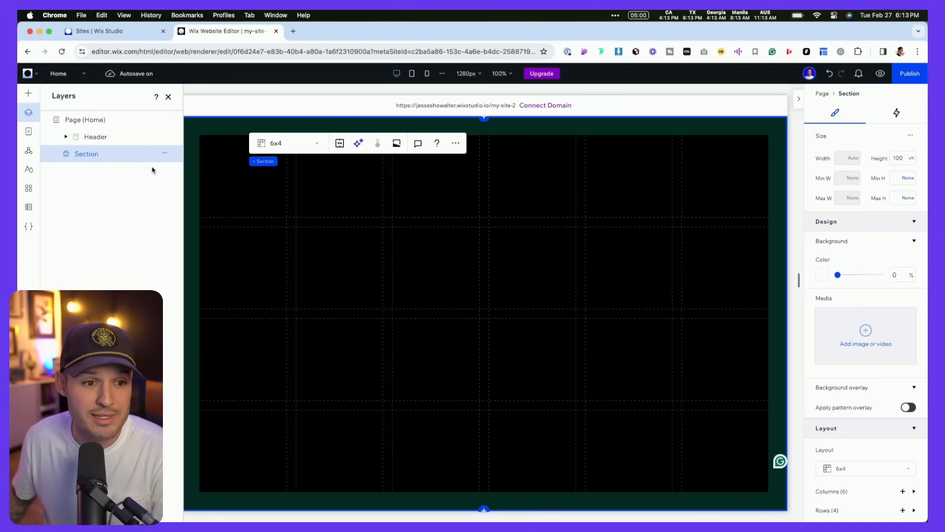
{"action": "left_click", "coordinate": [28, 93]}
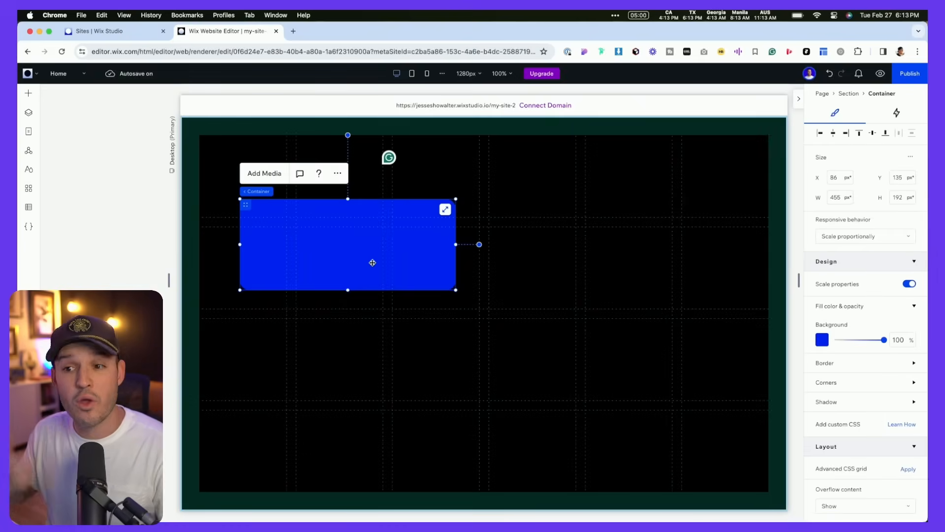
{"action": "mouse_move", "coordinate": [411, 266]}
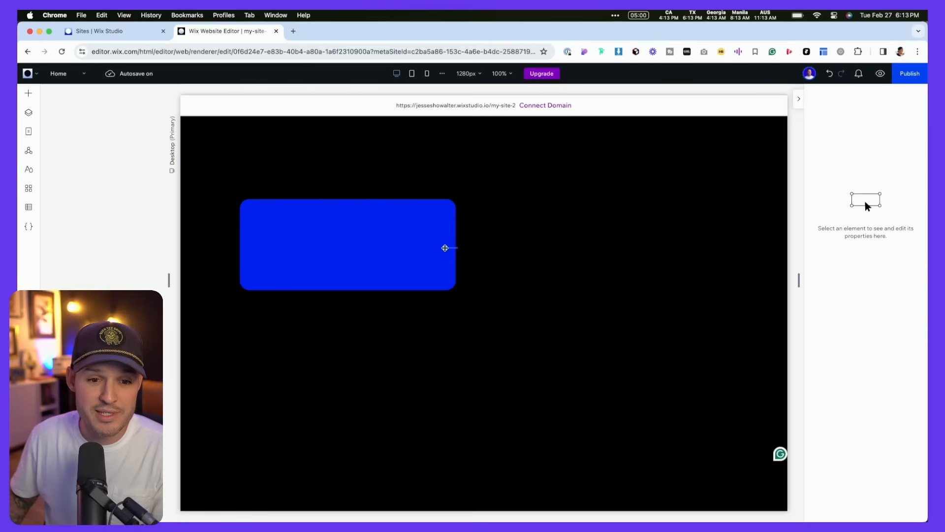
Shrink the blue card to fit grid cells and place copies in the top-right and bottom-left cells
{"action": "left_click", "coordinate": [347, 244]}
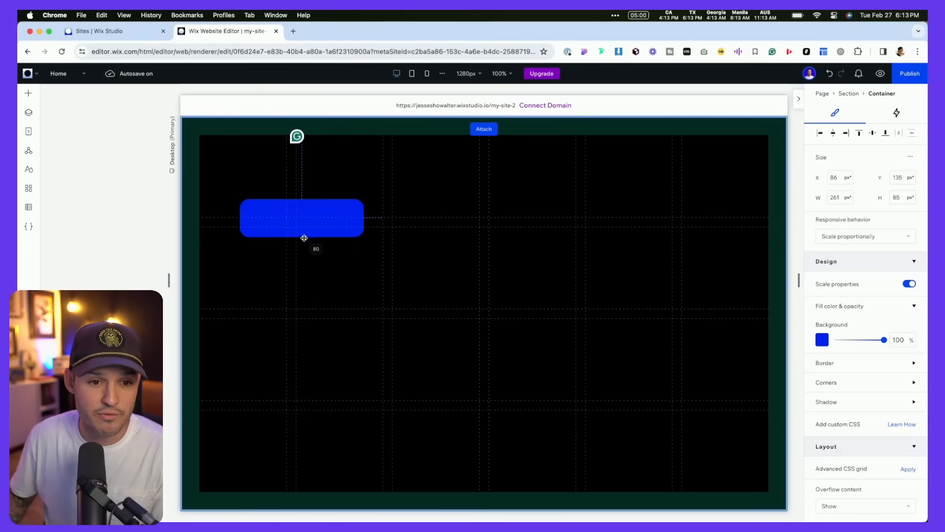
{"action": "left_click_drag", "start_coordinate": [302, 217], "coordinate": [295, 175]}
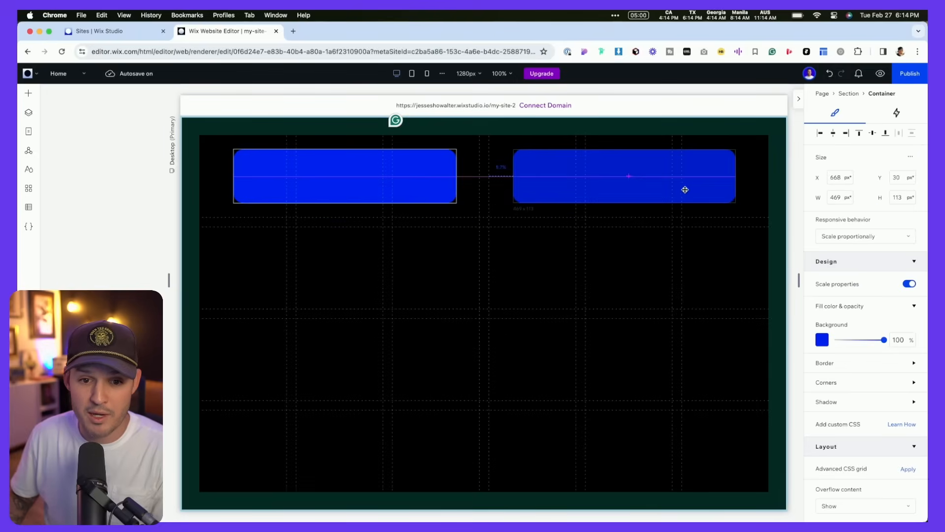
{"action": "left_click", "coordinate": [464, 190]}
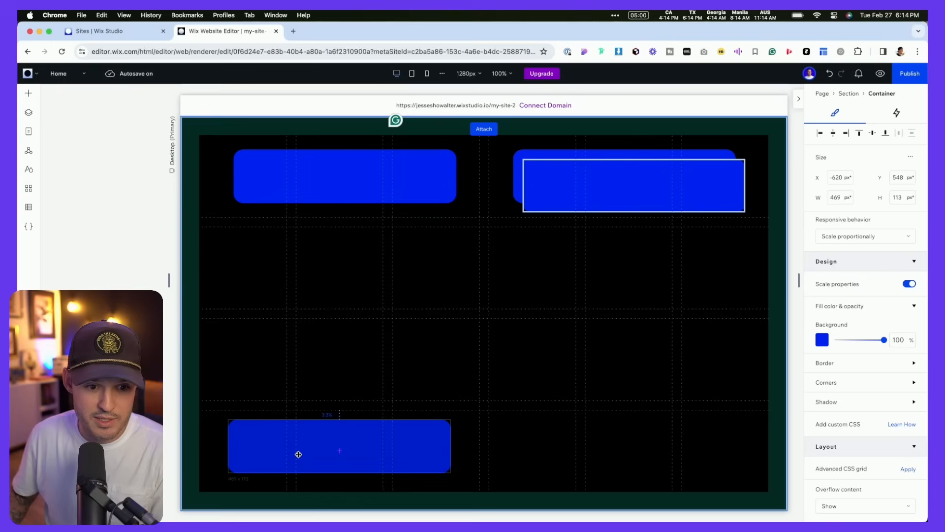
{"action": "left_click_drag", "start_coordinate": [632, 184], "coordinate": [679, 409]}
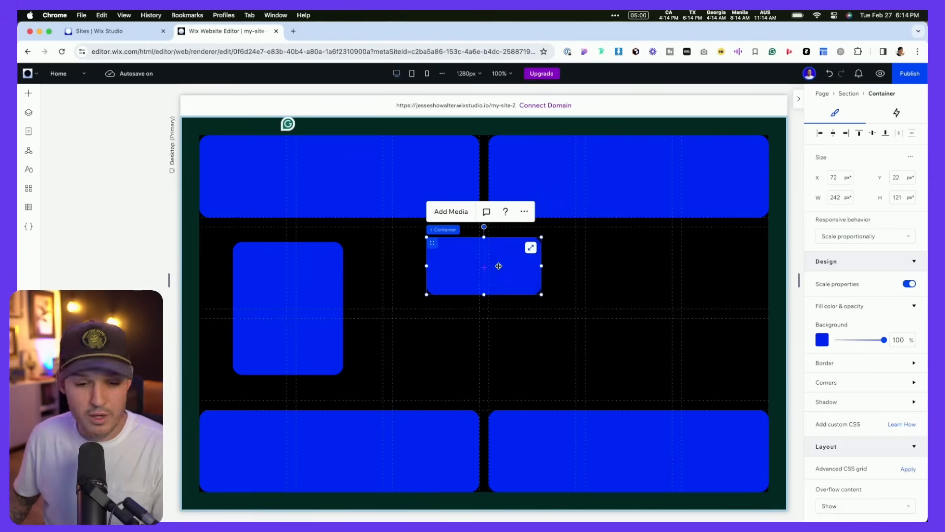
Arrange small and tall cards across the columns and stretch each card to fill its cells
{"action": "left_click_drag", "start_coordinate": [498, 266], "coordinate": [326, 279]}
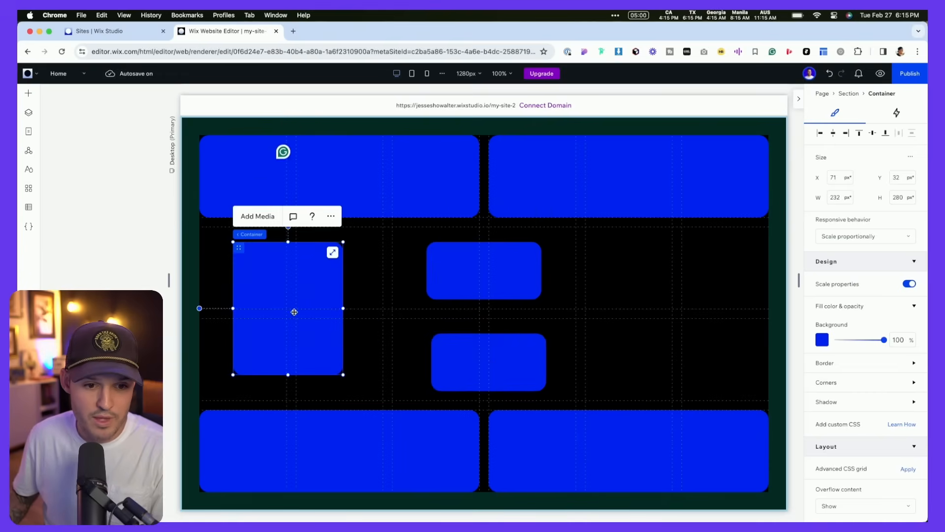
{"action": "left_click_drag", "start_coordinate": [293, 313], "coordinate": [688, 313]}
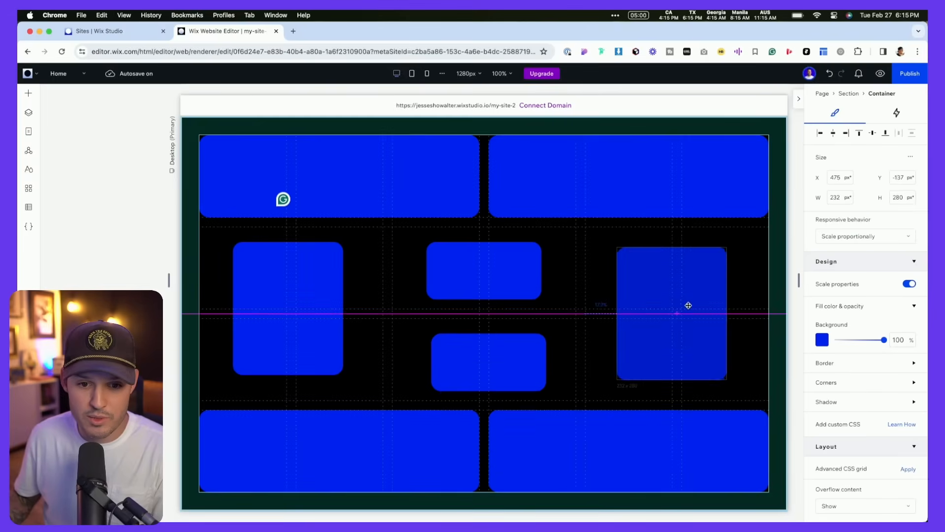
{"action": "left_click", "coordinate": [288, 307]}
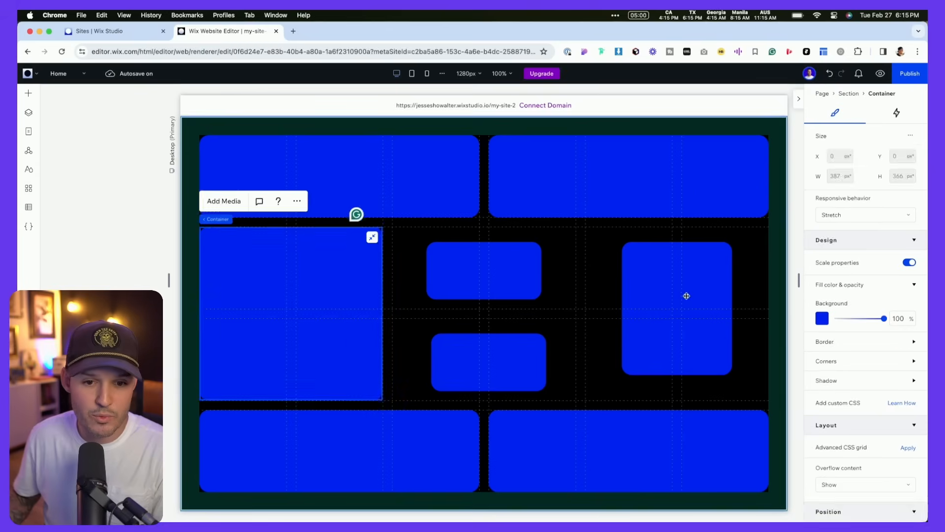
{"action": "left_click", "coordinate": [483, 270]}
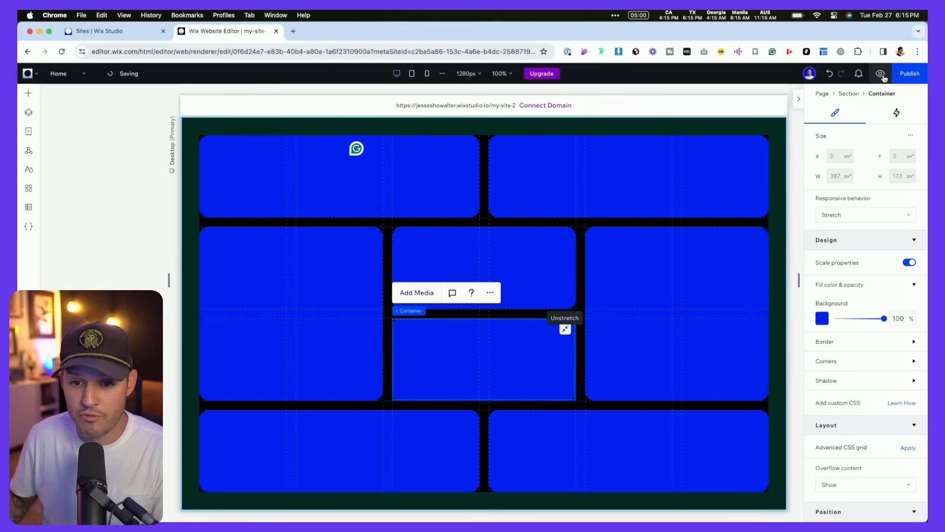
{"action": "left_click", "coordinate": [882, 74]}
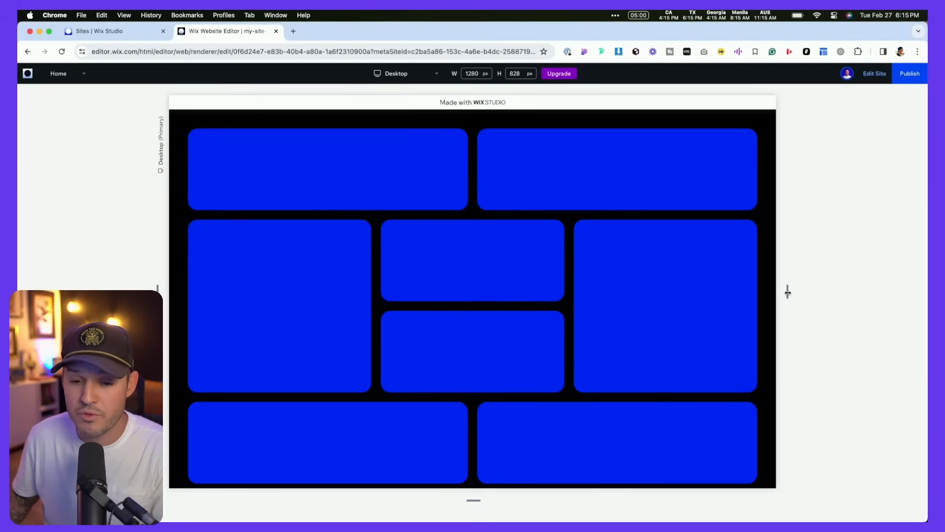
{"action": "left_click_drag", "start_coordinate": [788, 293], "coordinate": [769, 293]}
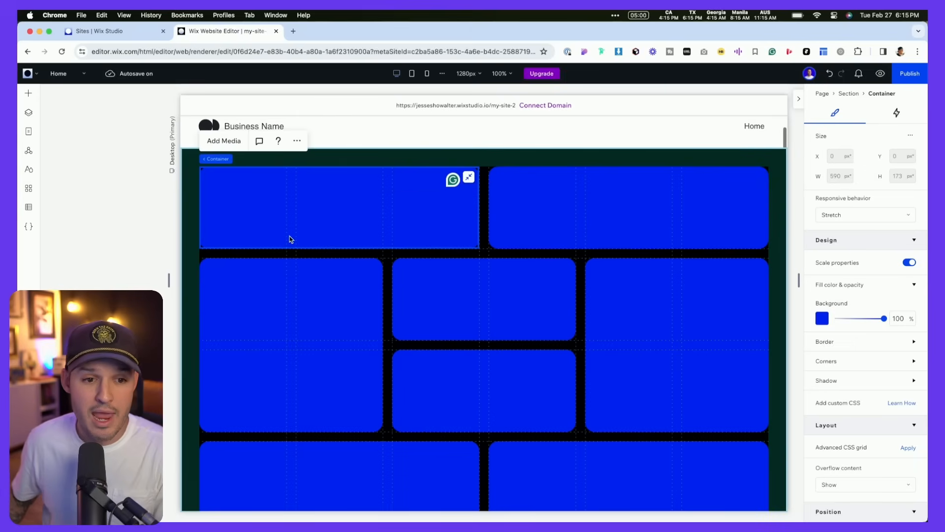
Add an image to the top-left card and bring up actions for the tall right card
{"action": "left_click", "coordinate": [224, 141]}
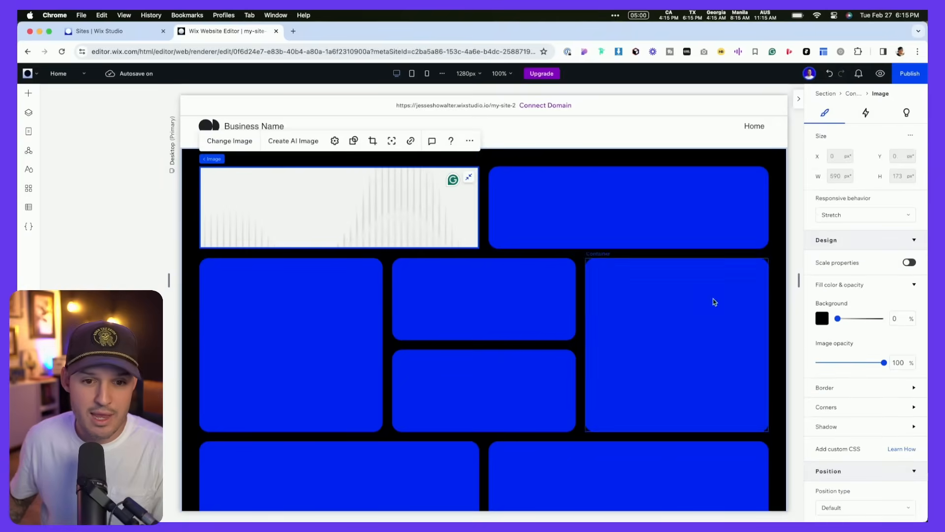
{"action": "right_click", "coordinate": [629, 206]}
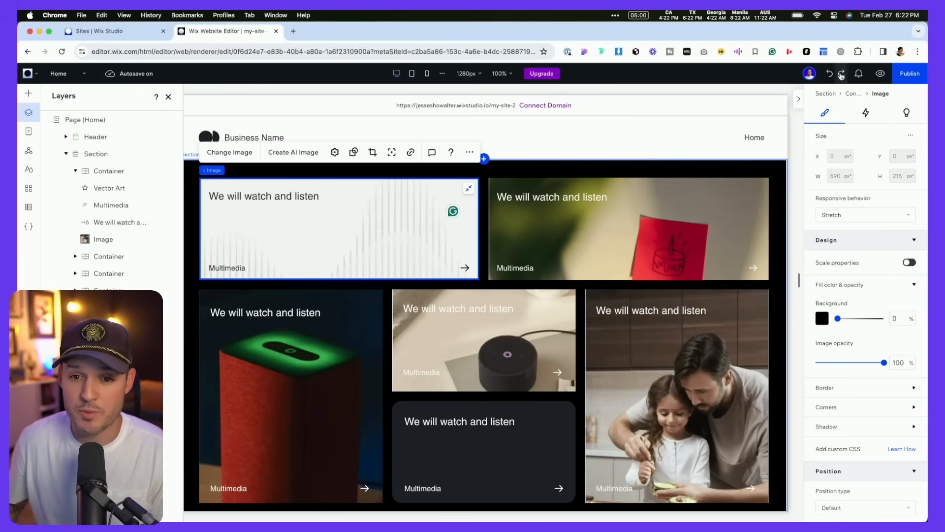
Preview the image card grid and narrow the page width to about 1008 px
{"action": "left_click", "coordinate": [880, 74]}
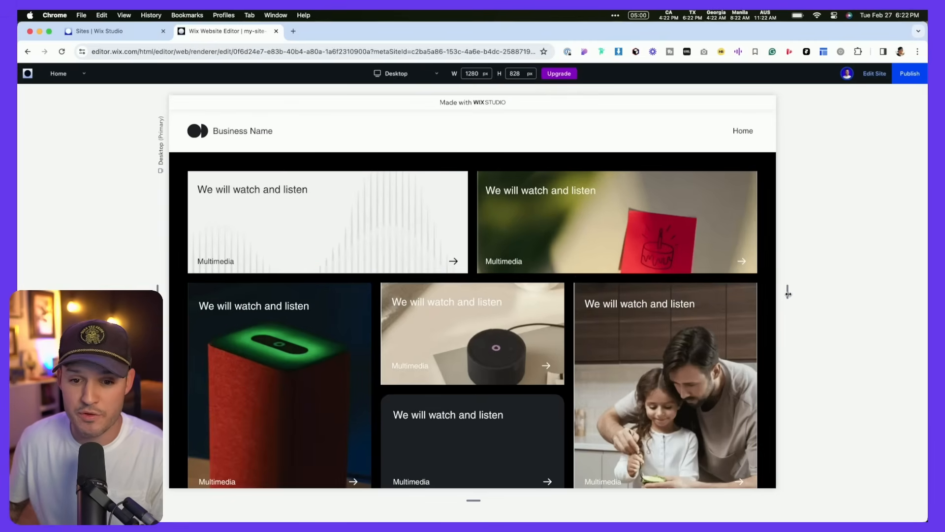
{"action": "scroll", "scroll_direction": "down", "scroll_amount": 3}
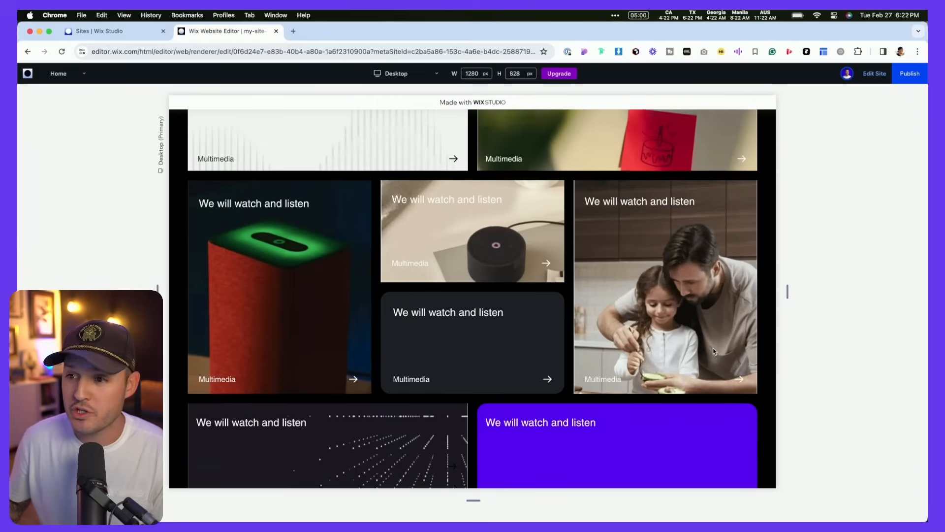
{"action": "scroll", "scroll_direction": "down", "scroll_amount": 3}
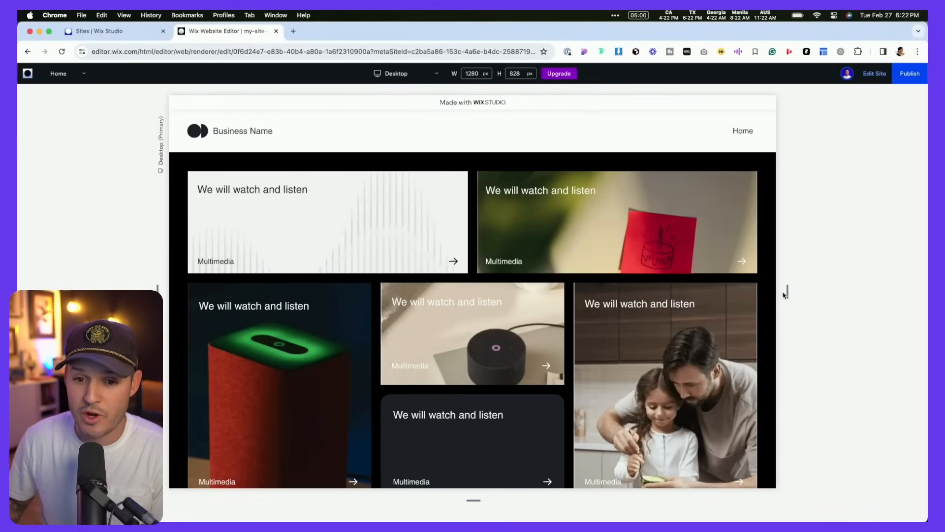
{"action": "left_click_drag", "start_coordinate": [784, 295], "coordinate": [747, 294]}
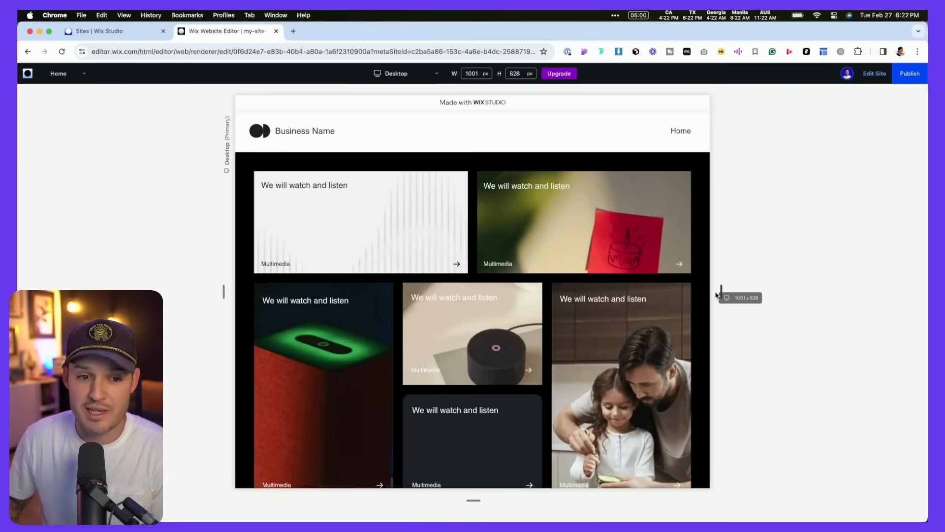
{"action": "left_click_drag", "start_coordinate": [721, 292], "coordinate": [724, 295]}
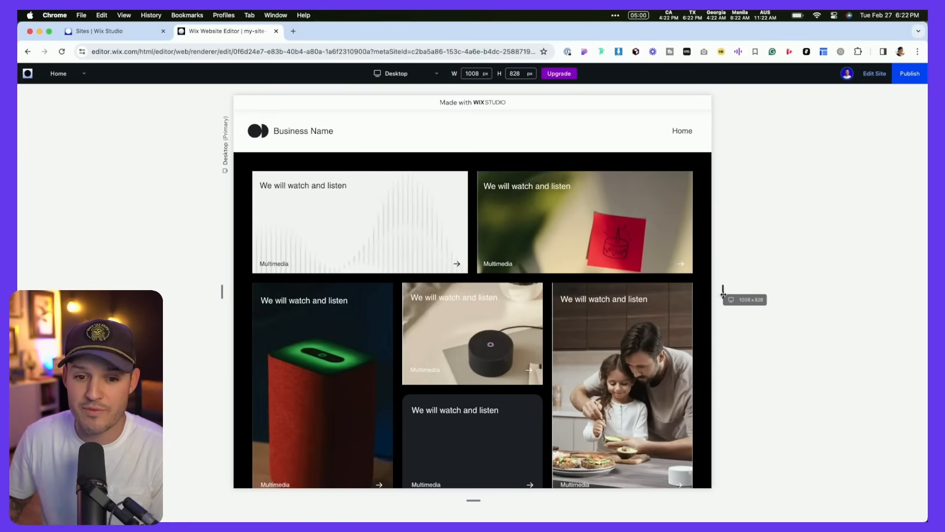